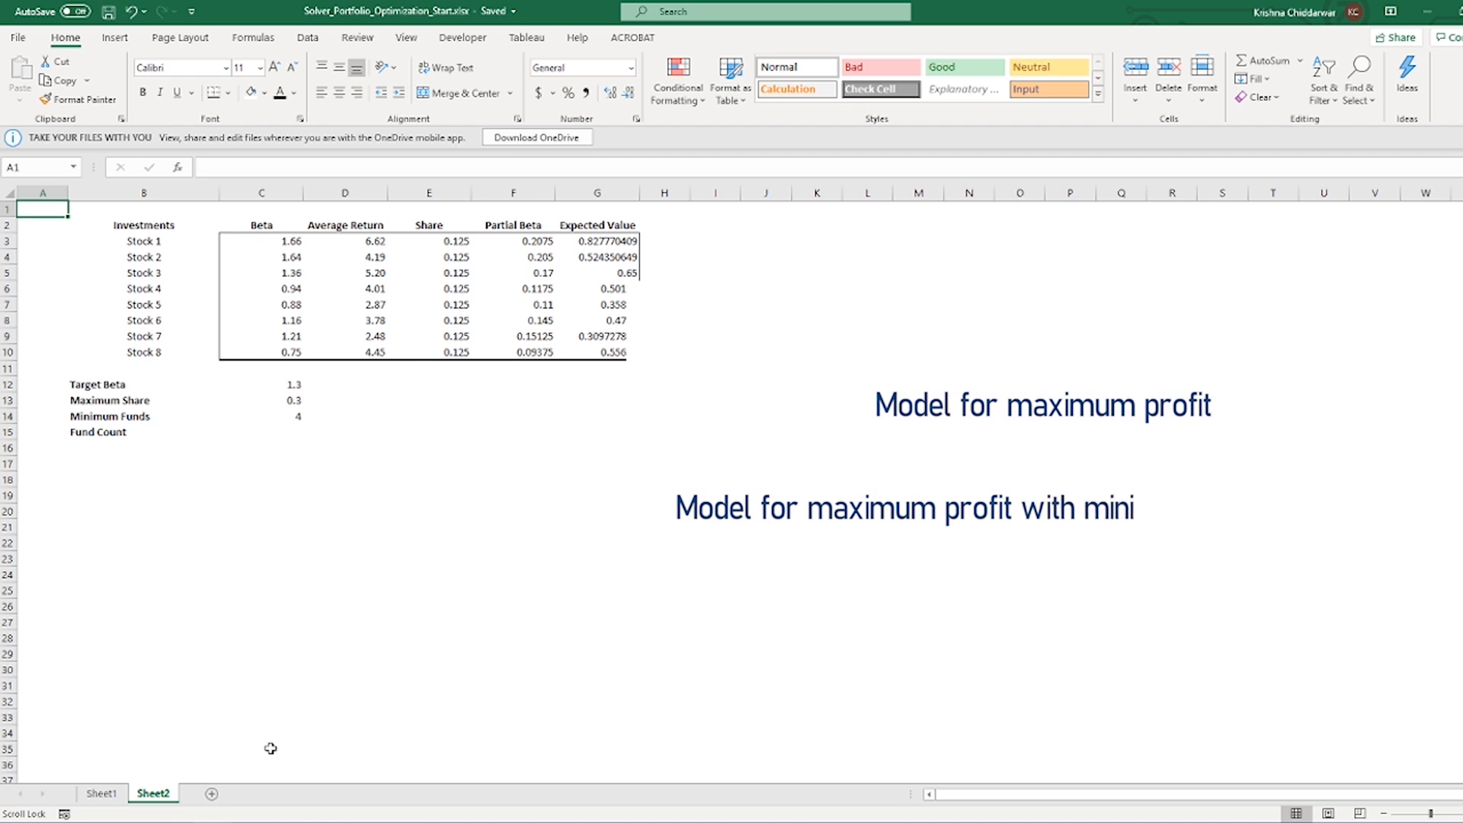
Step: Type the label text '…mum or targeted risk' and 'Vol' on Sheet2
{"action": "type", "text": "mum or targeted risk"}
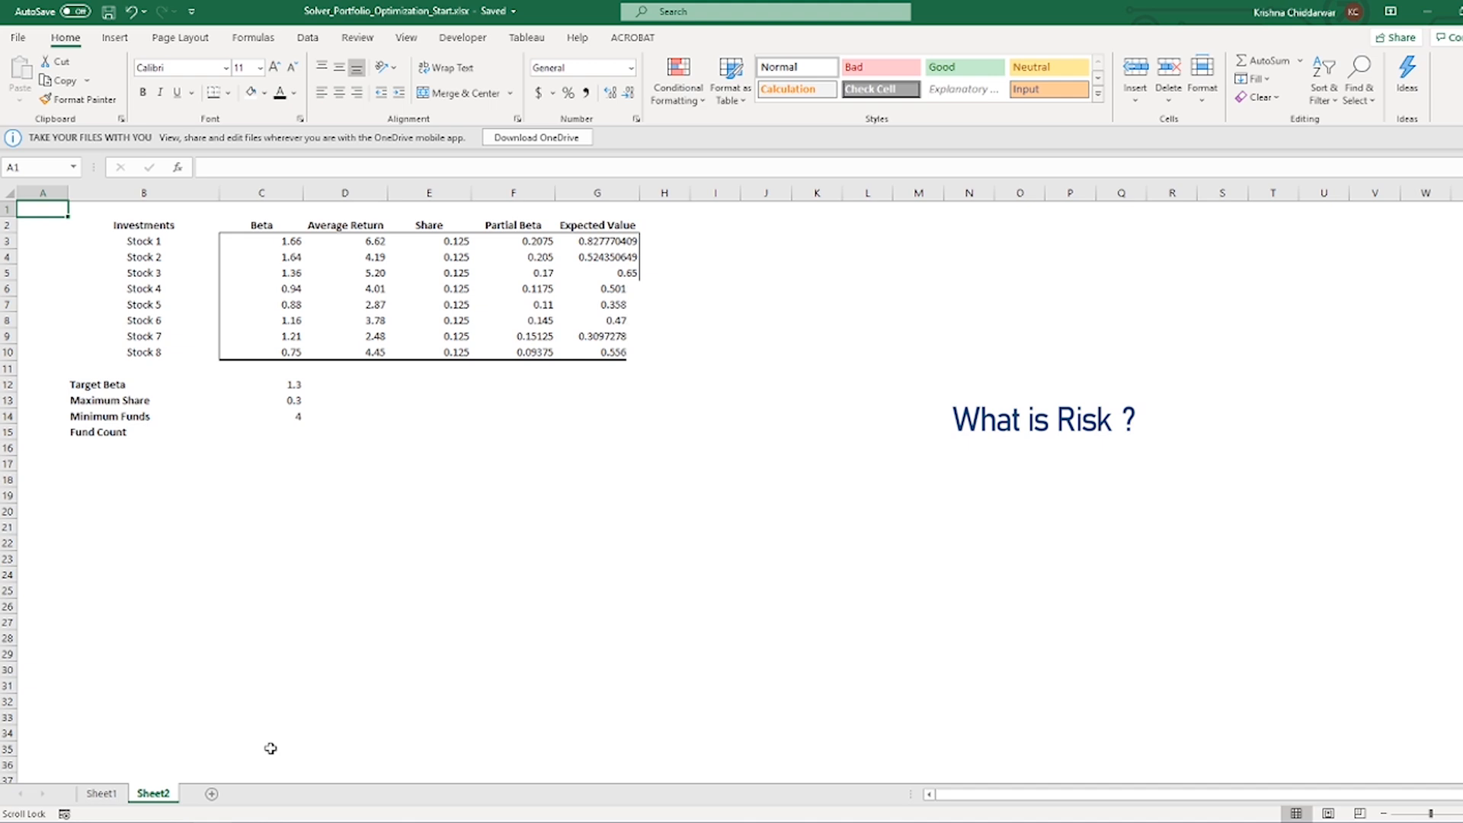
{"action": "type", "text": "Vol"}
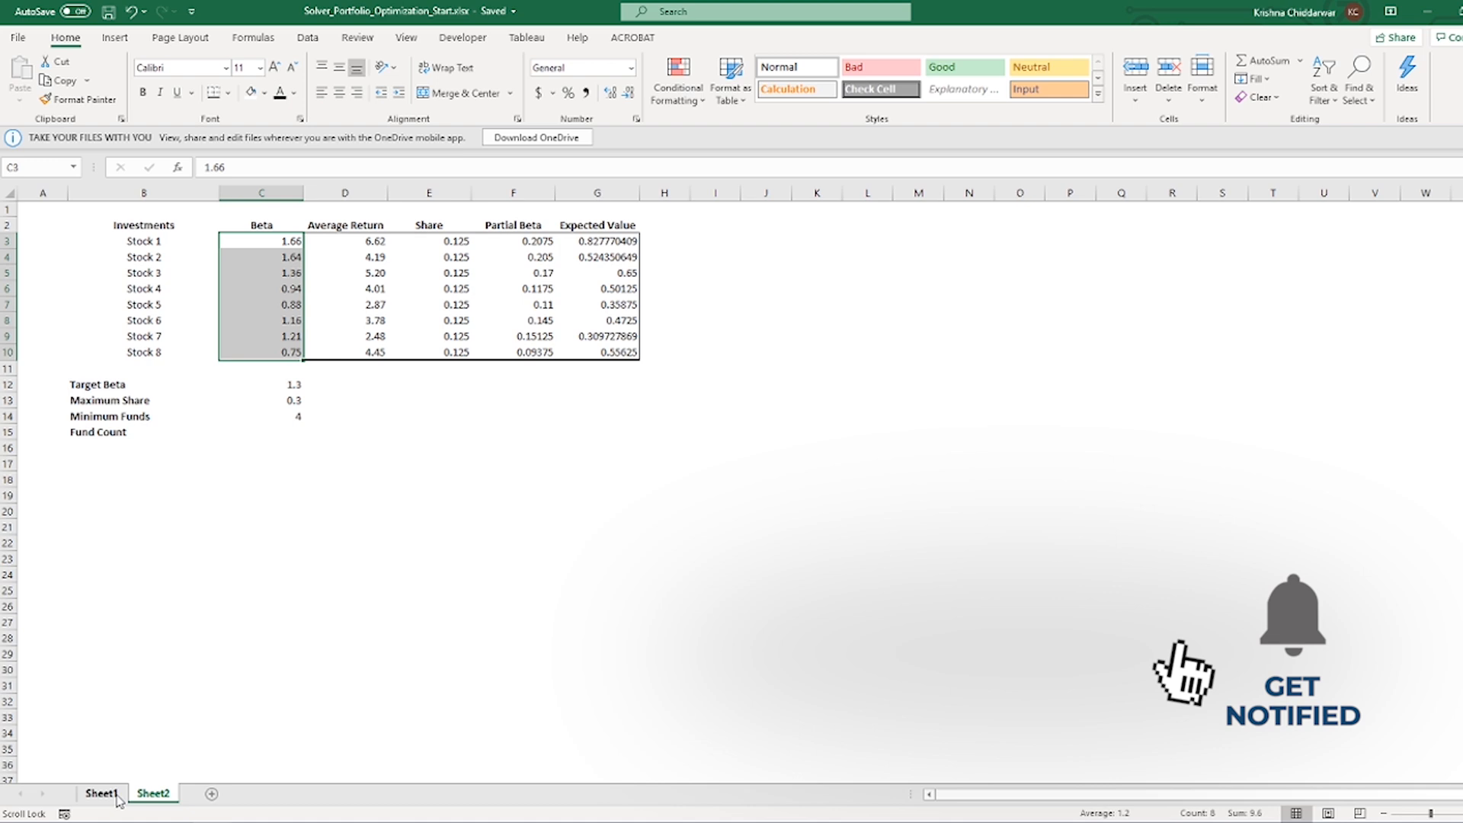
Step: On Sheet1, review stock names, returns, Target Beta and Minimum Funds, then select E11
{"action": "left_click", "coordinate": [101, 794]}
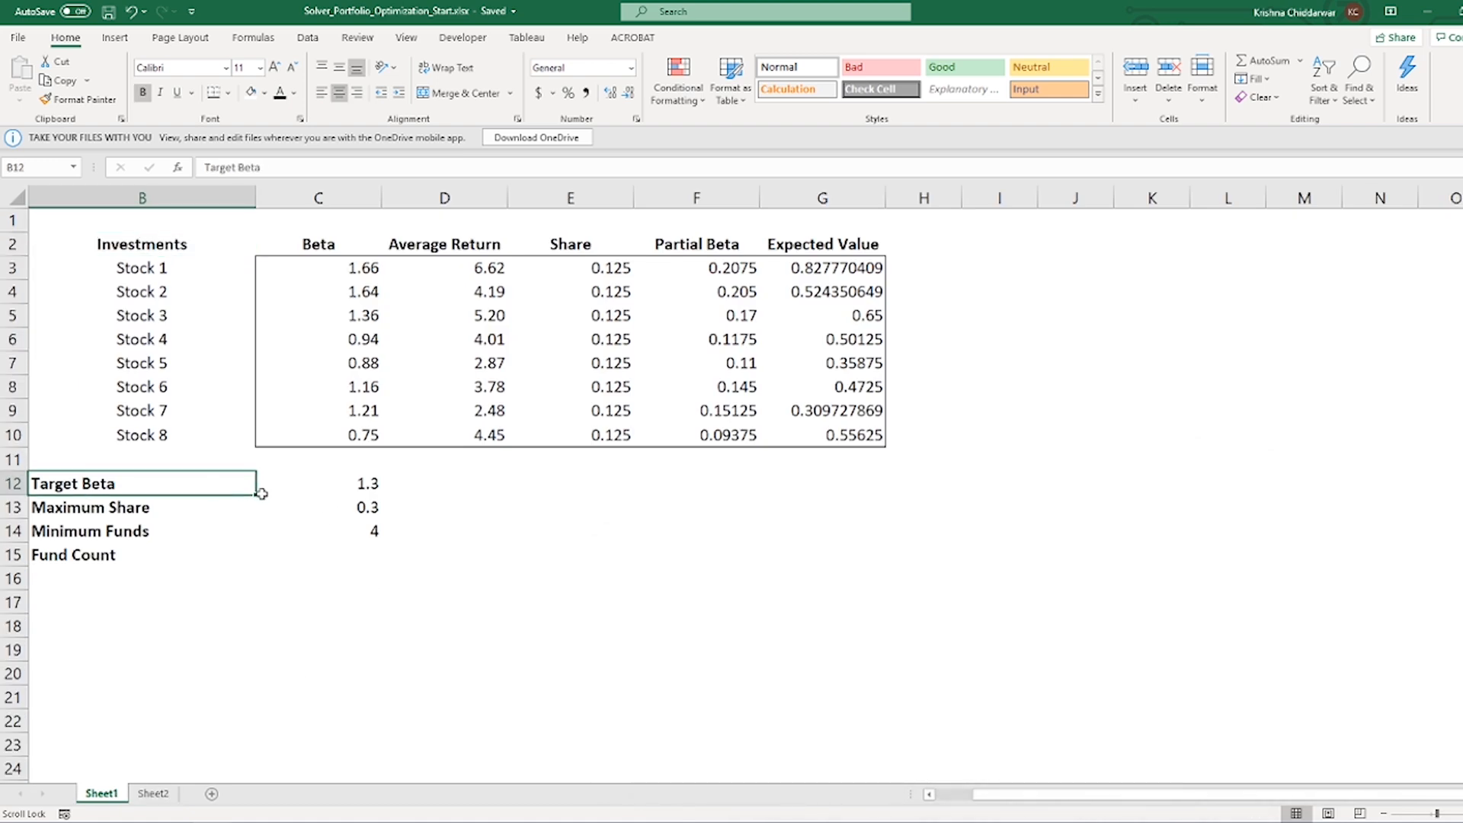
{"action": "left_click", "coordinate": [368, 483]}
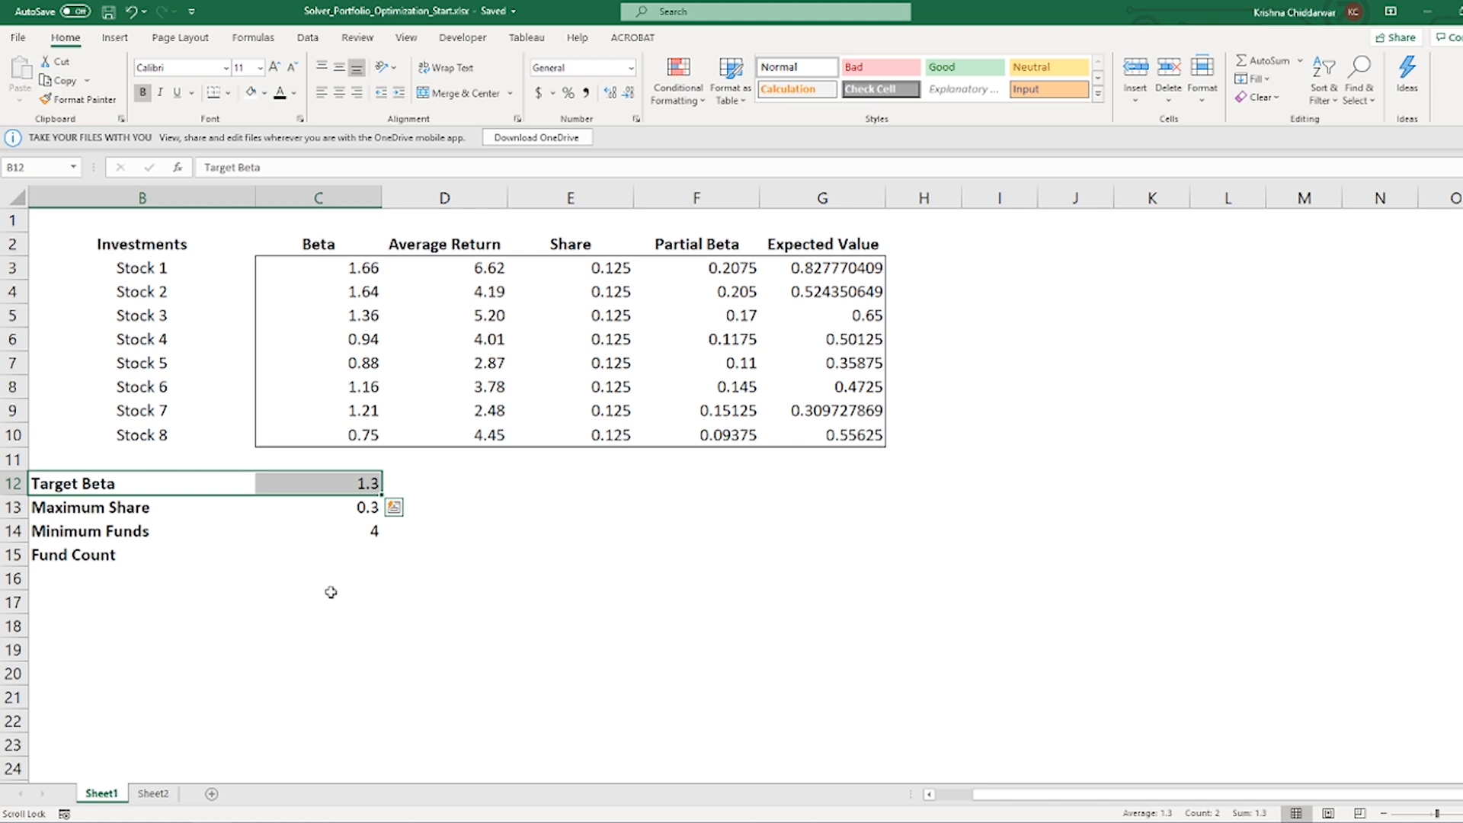
{"action": "mouse_move", "coordinate": [336, 491]}
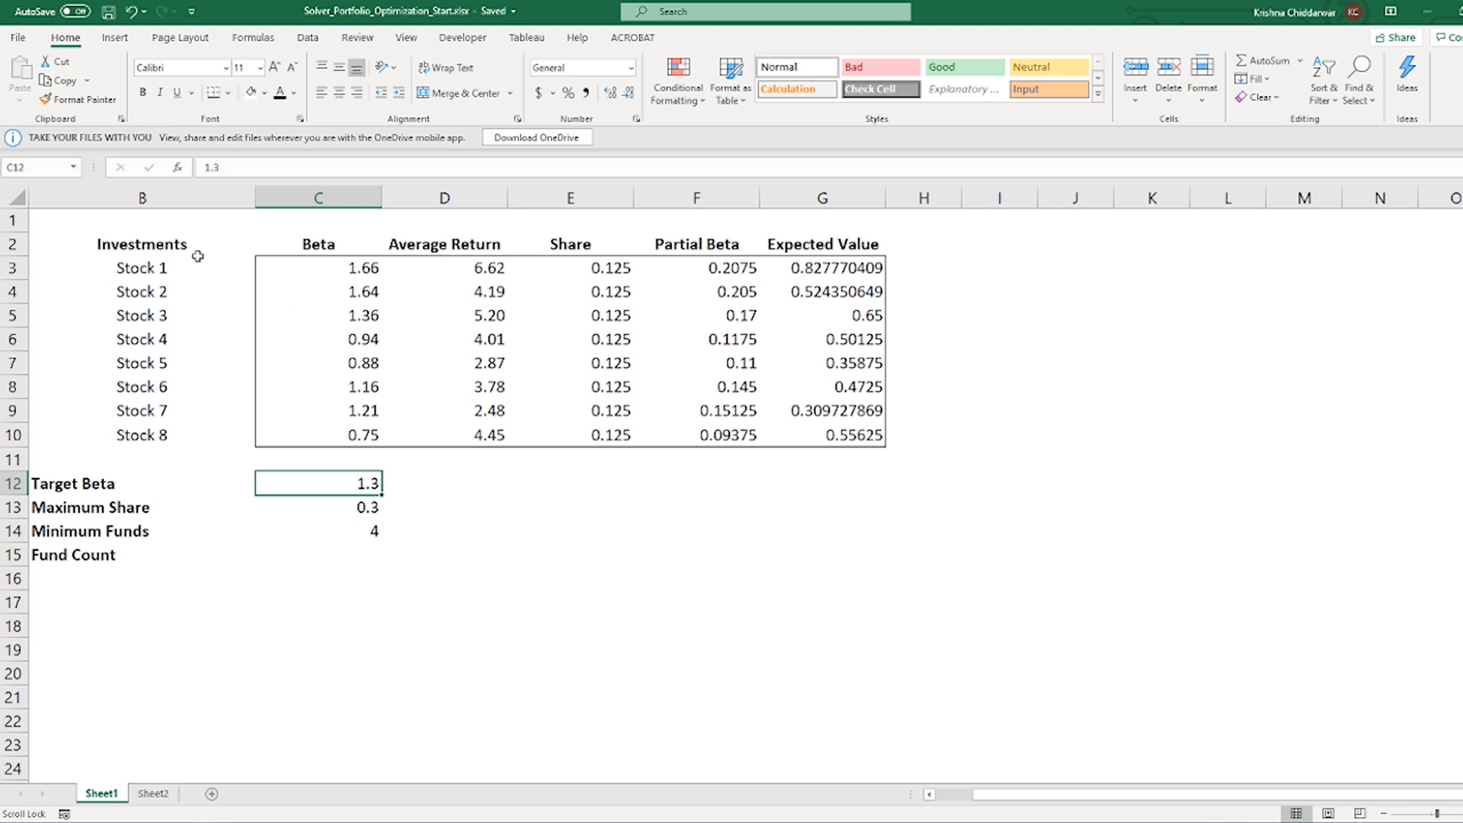
{"action": "left_click_drag", "start_coordinate": [141, 267], "coordinate": [141, 435]}
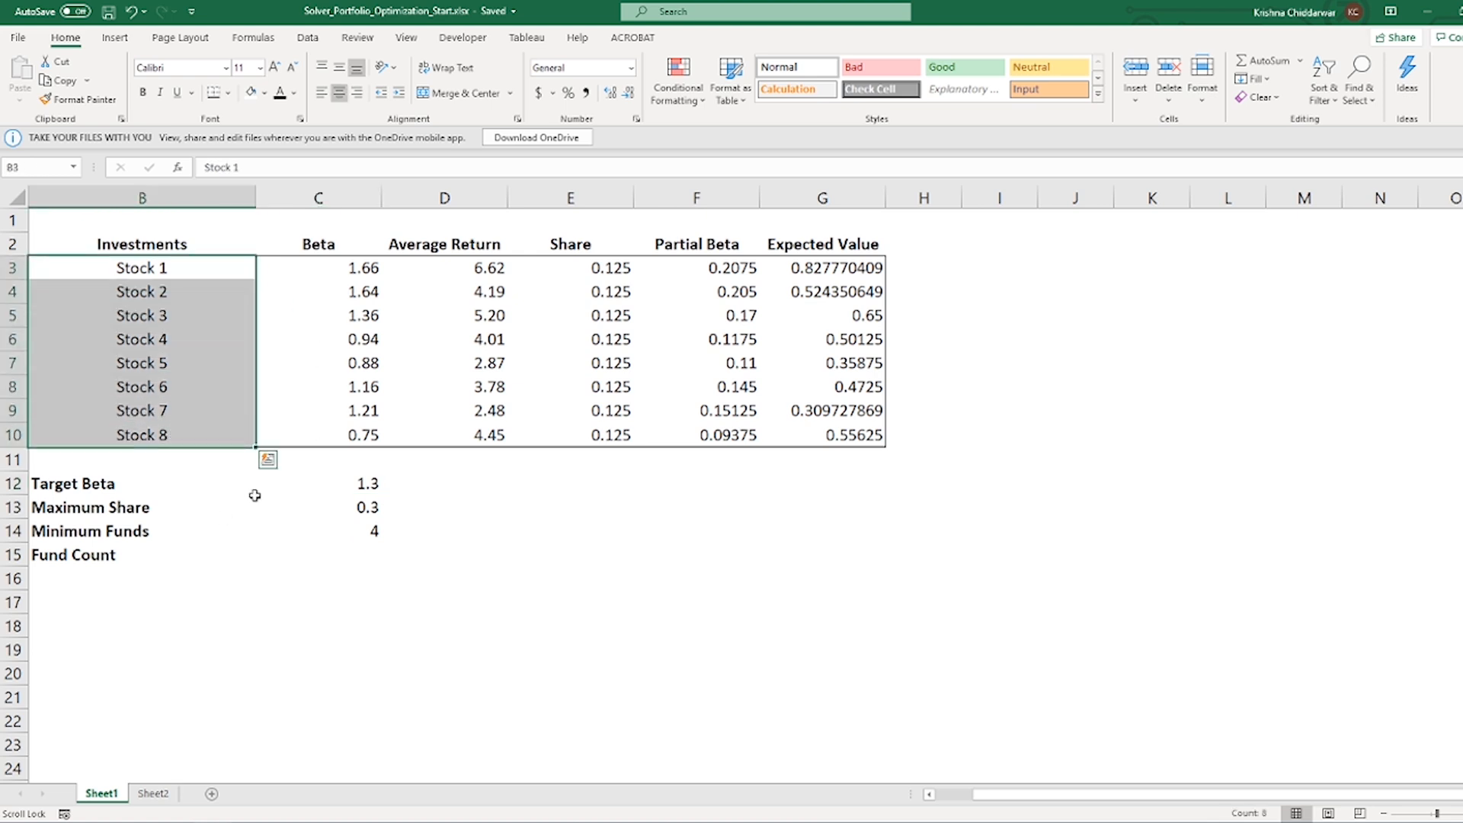
{"action": "left_click", "coordinate": [317, 267]}
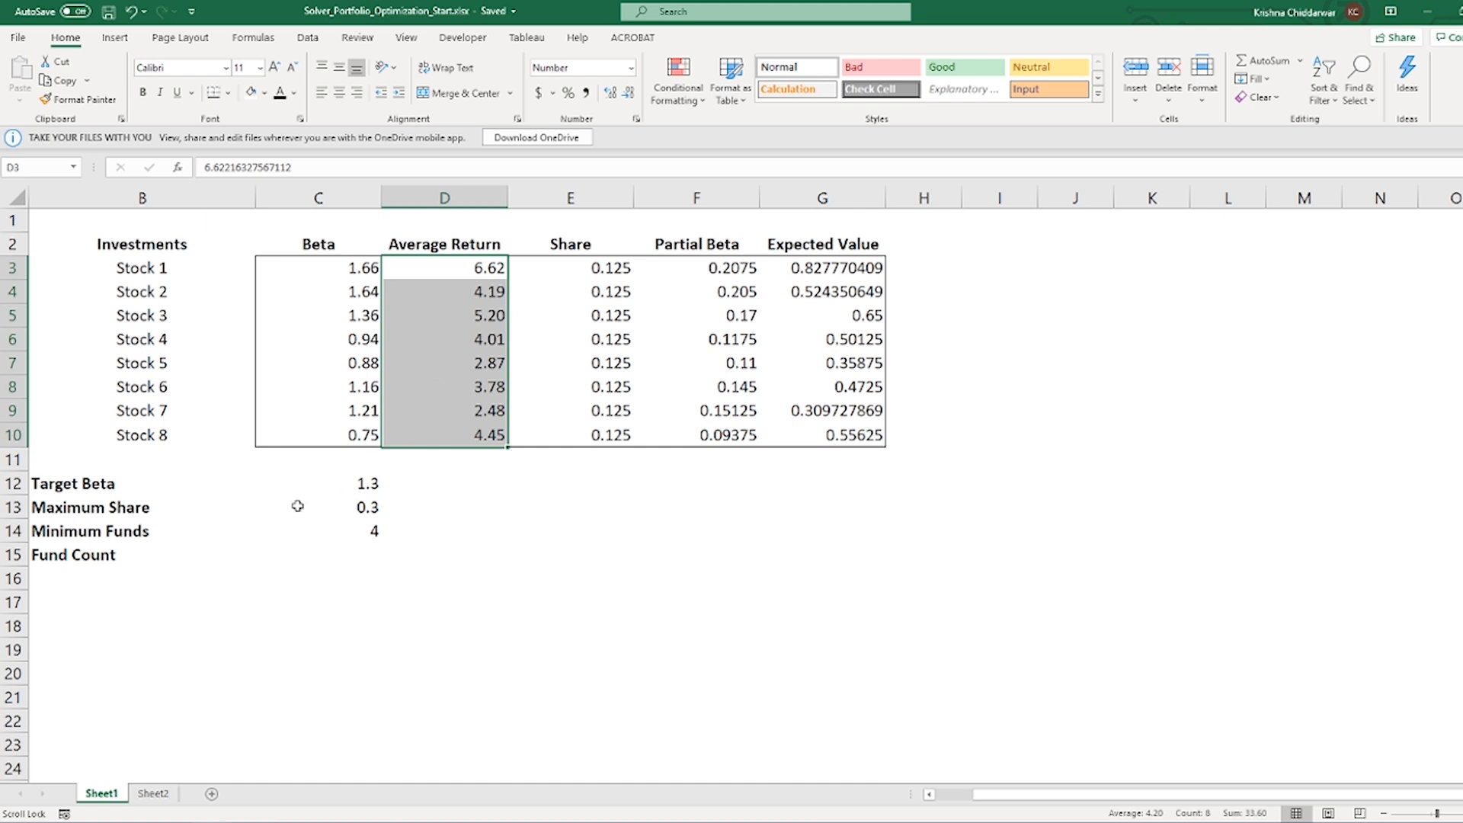
{"action": "left_click", "coordinate": [317, 507]}
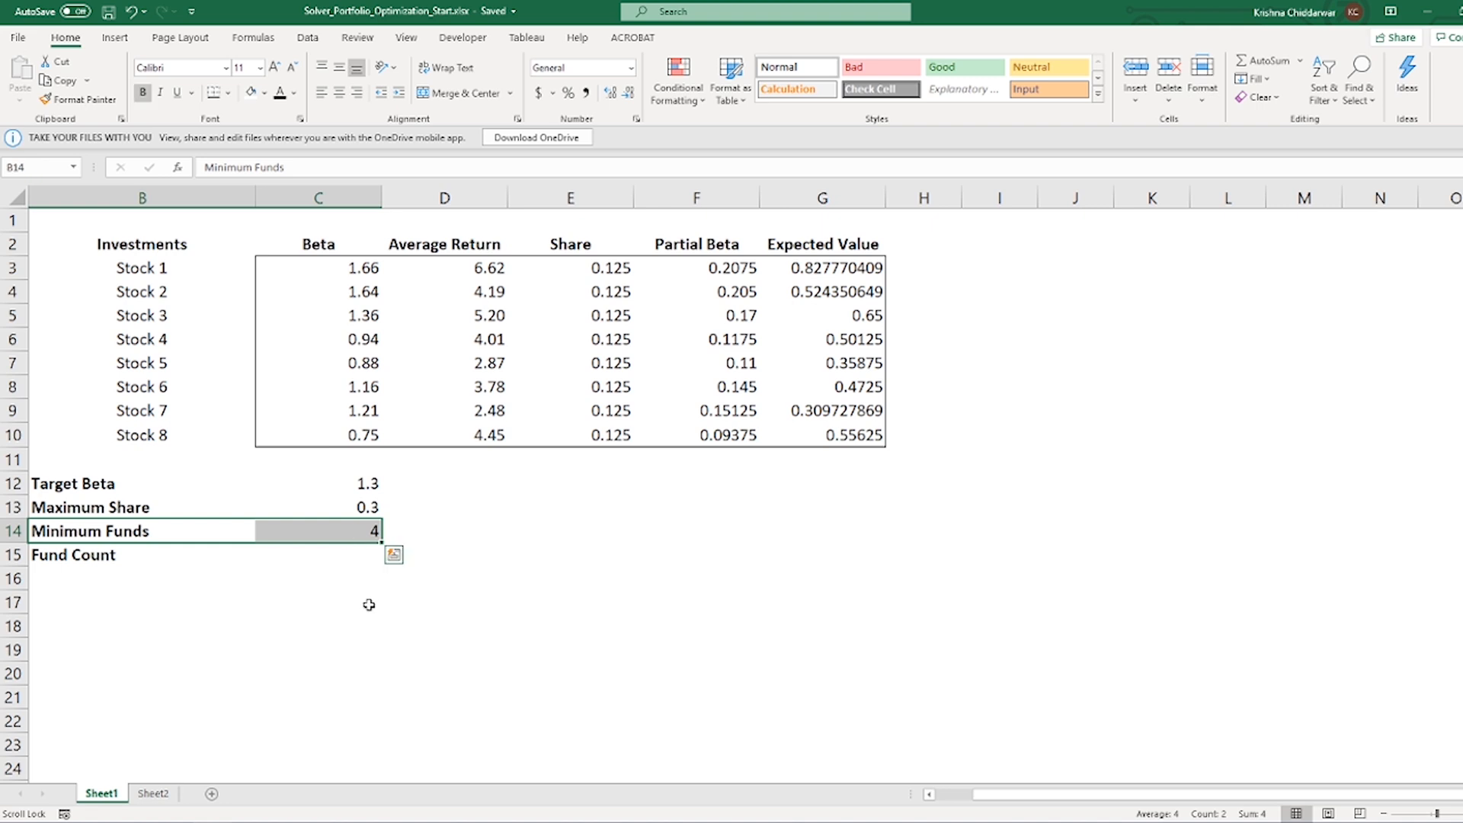
{"action": "mouse_move", "coordinate": [342, 566]}
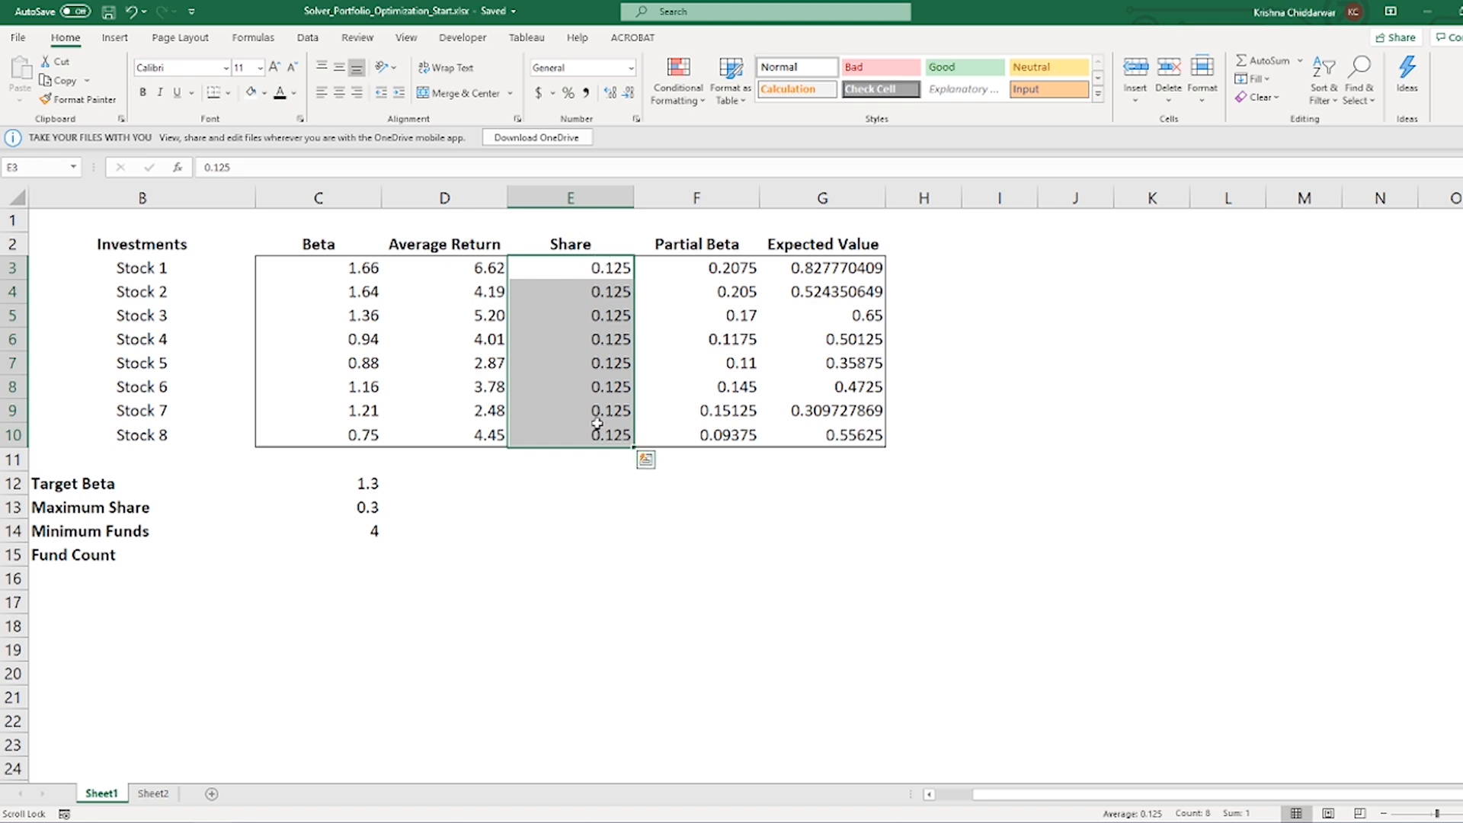
{"action": "left_click", "coordinate": [569, 458]}
{"action": "type", "text": "=SUM(E3:E10)"}
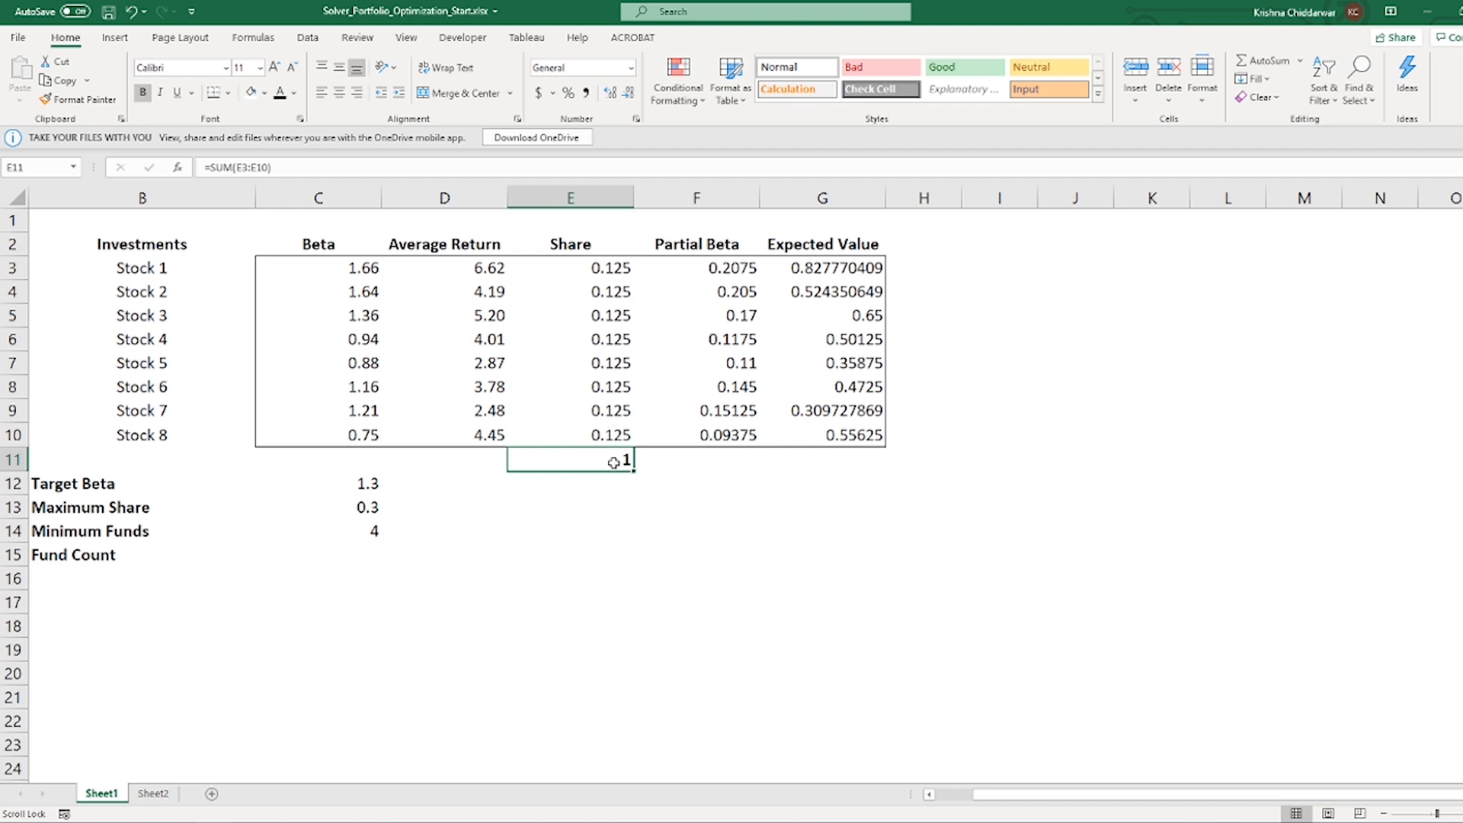
{"action": "mouse_move", "coordinate": [647, 494]}
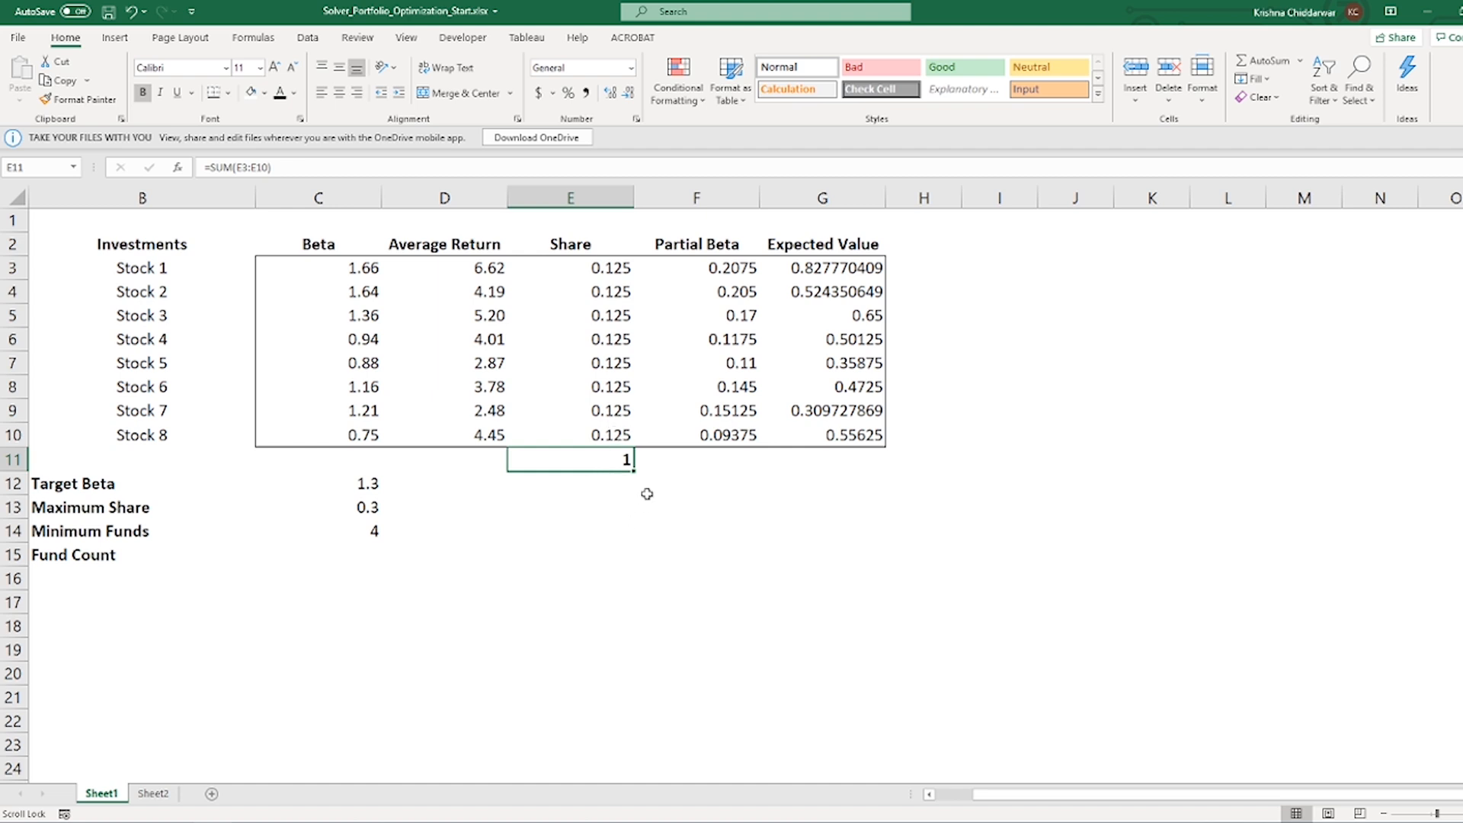
{"action": "mouse_move", "coordinate": [652, 487]}
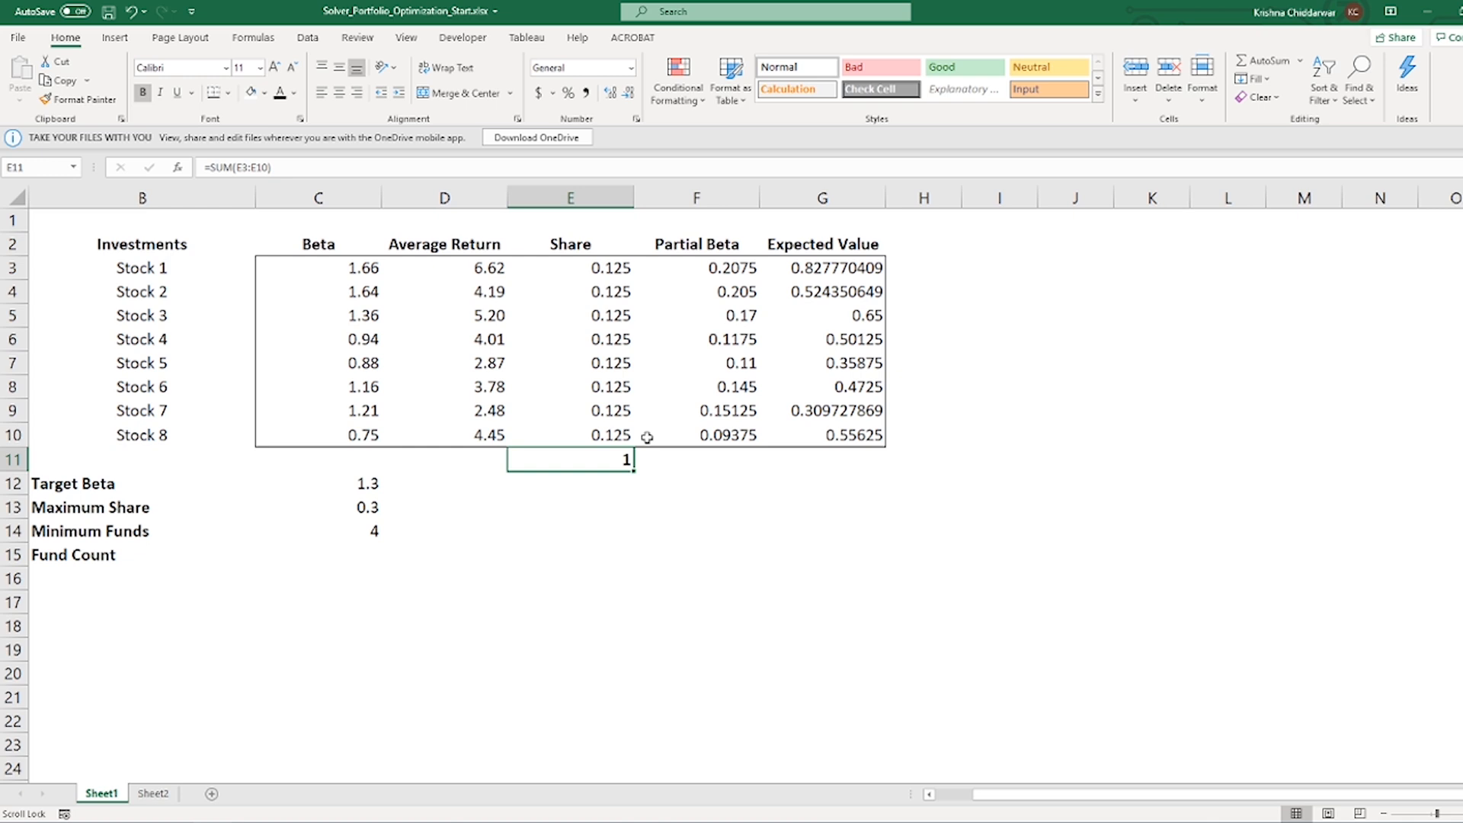
Step: Inspect the Partial Beta formula in F3 without changing it
{"action": "left_click", "coordinate": [695, 244]}
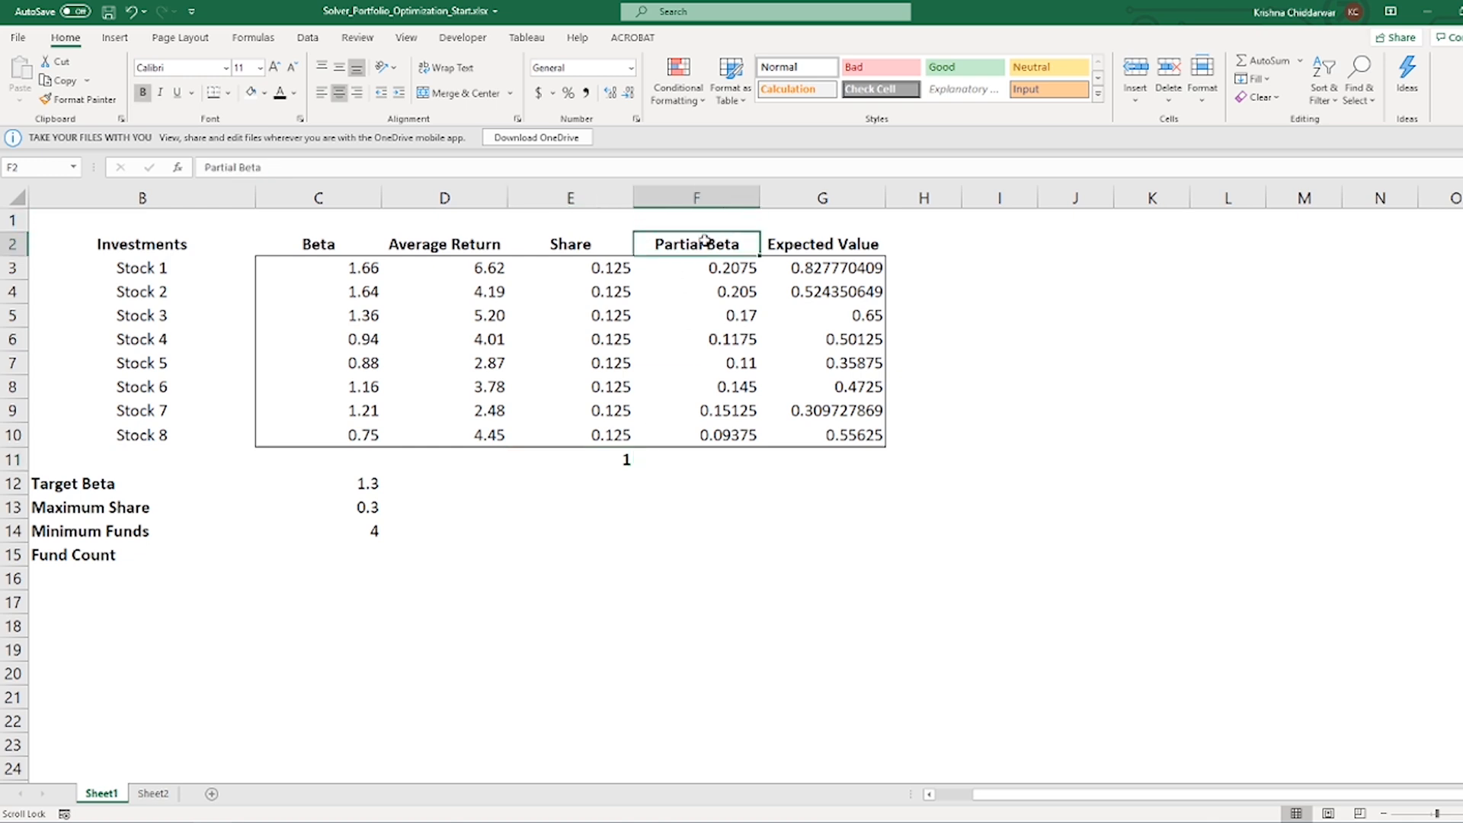
{"action": "left_click", "coordinate": [695, 268]}
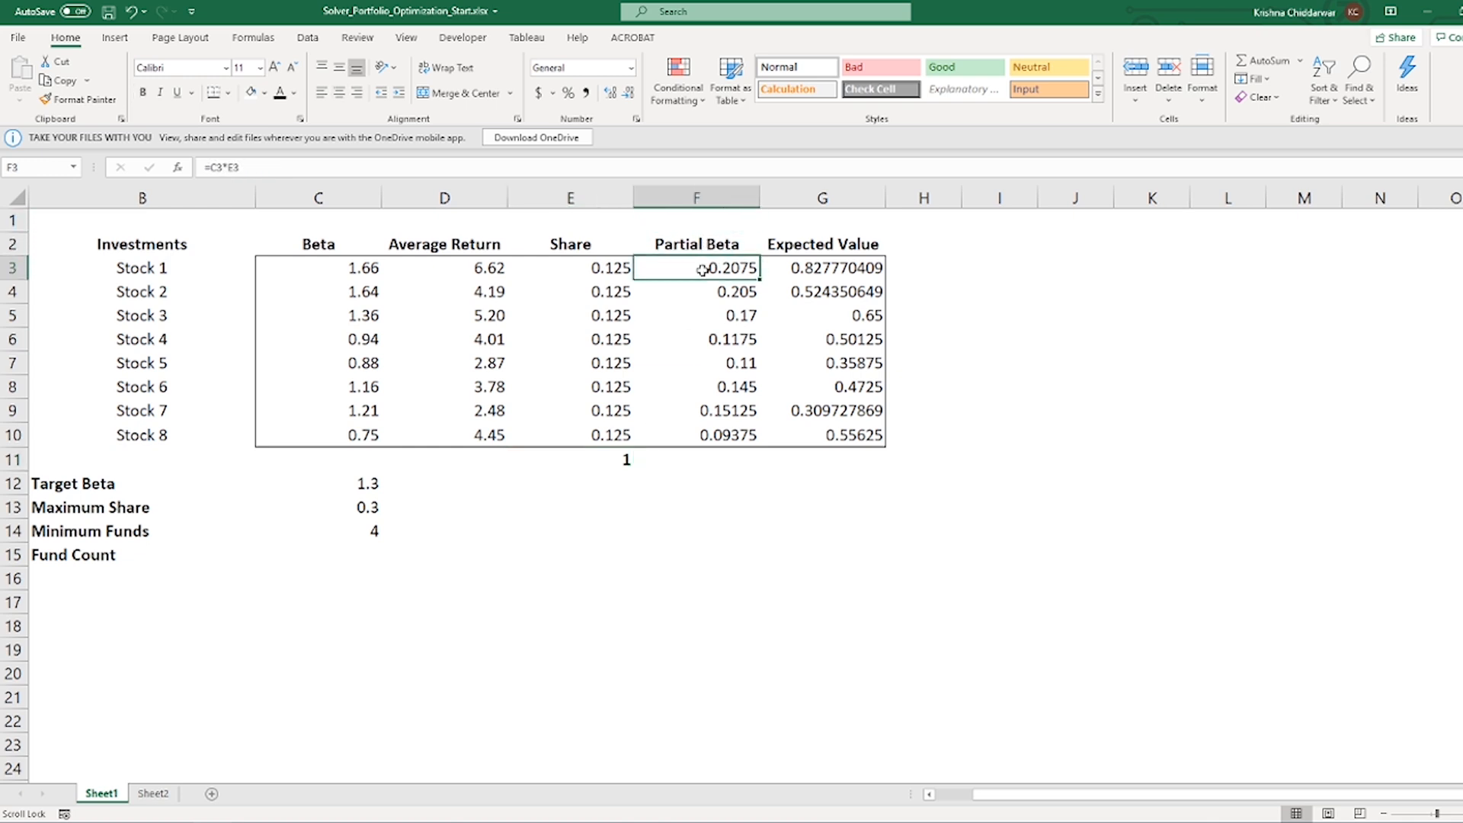
{"action": "double_click", "coordinate": [694, 267]}
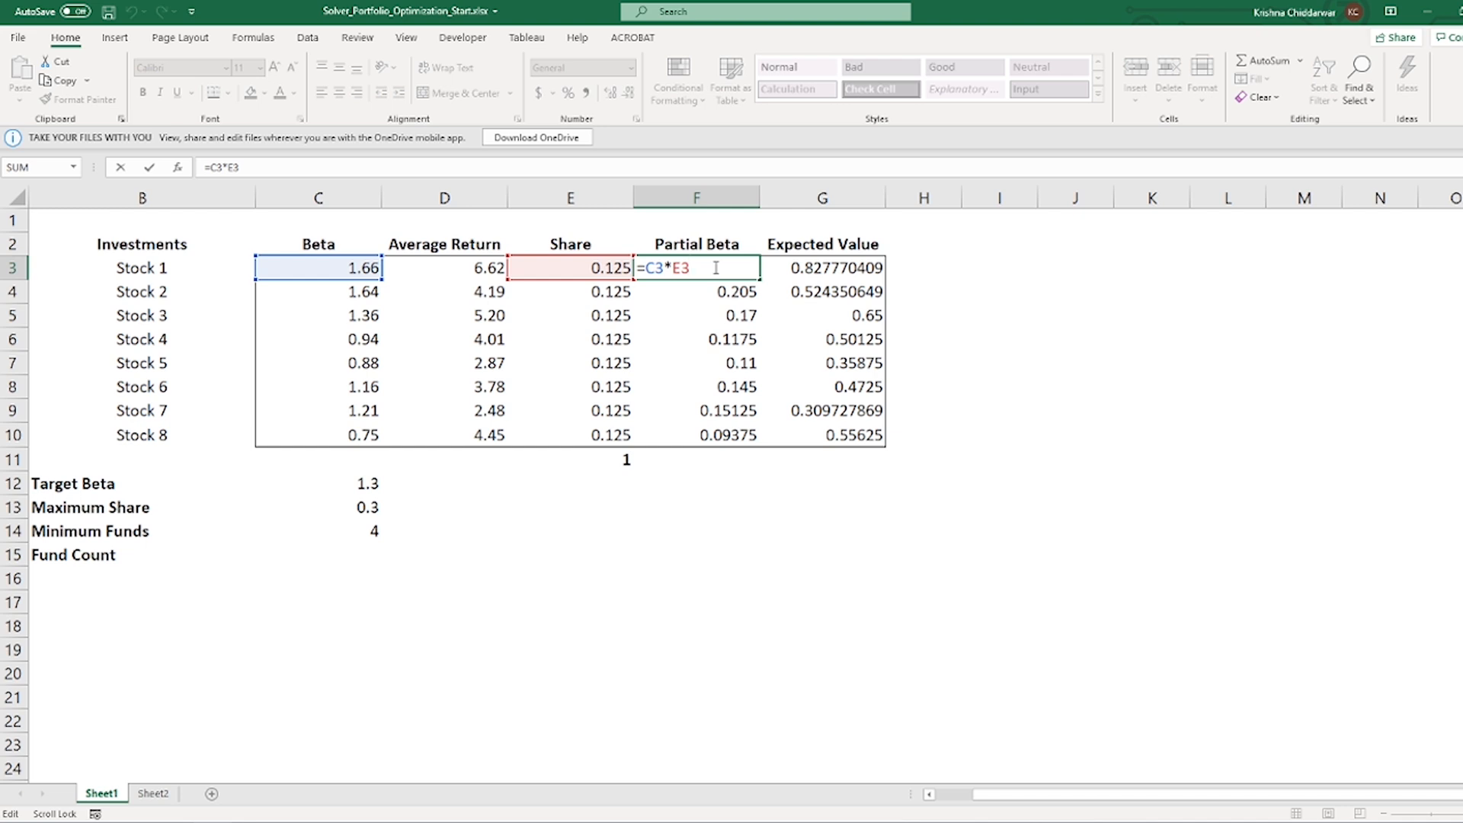
{"action": "key", "text": "Enter"}
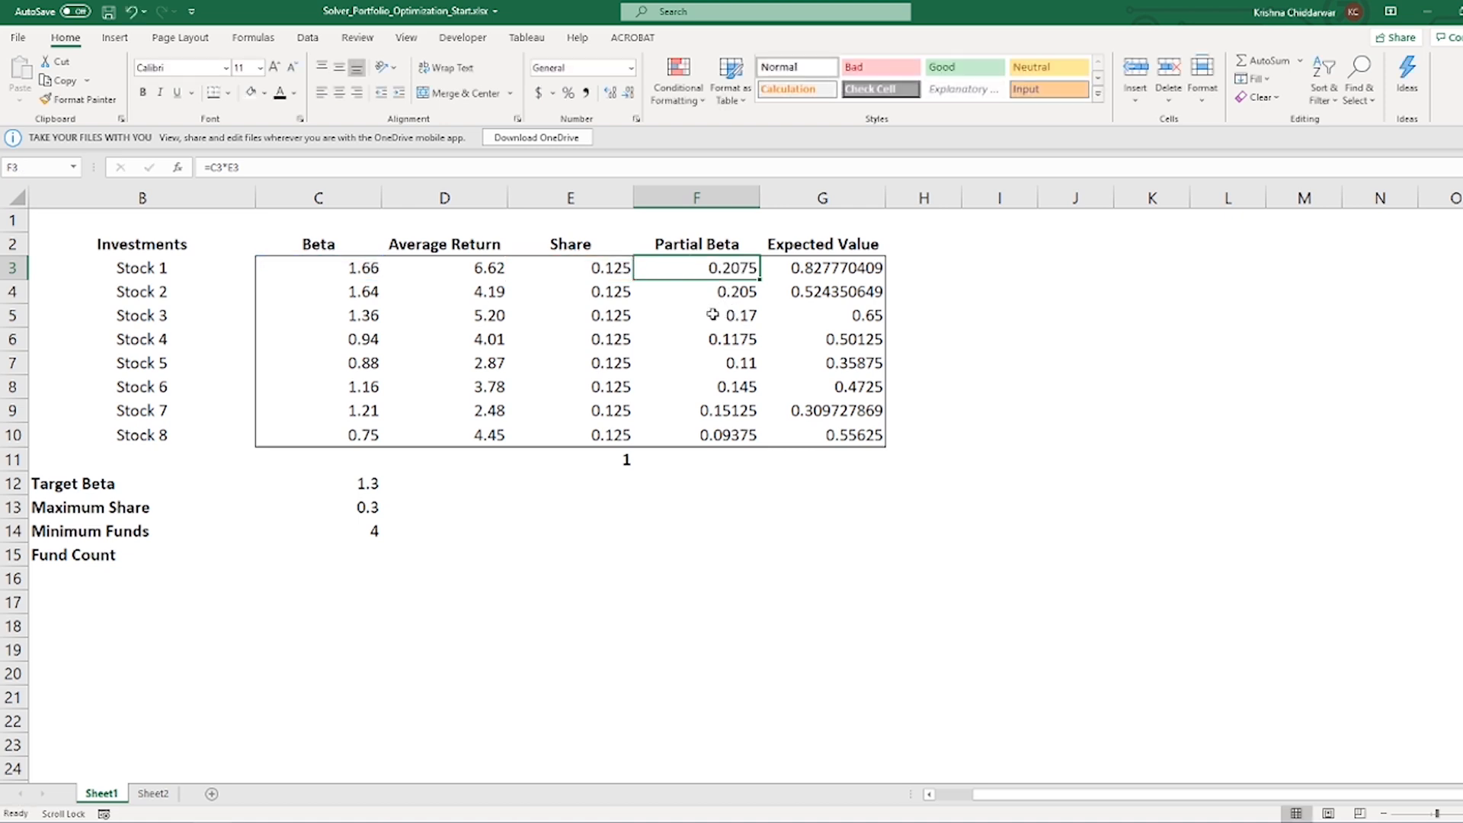
{"action": "mouse_move", "coordinate": [634, 284]}
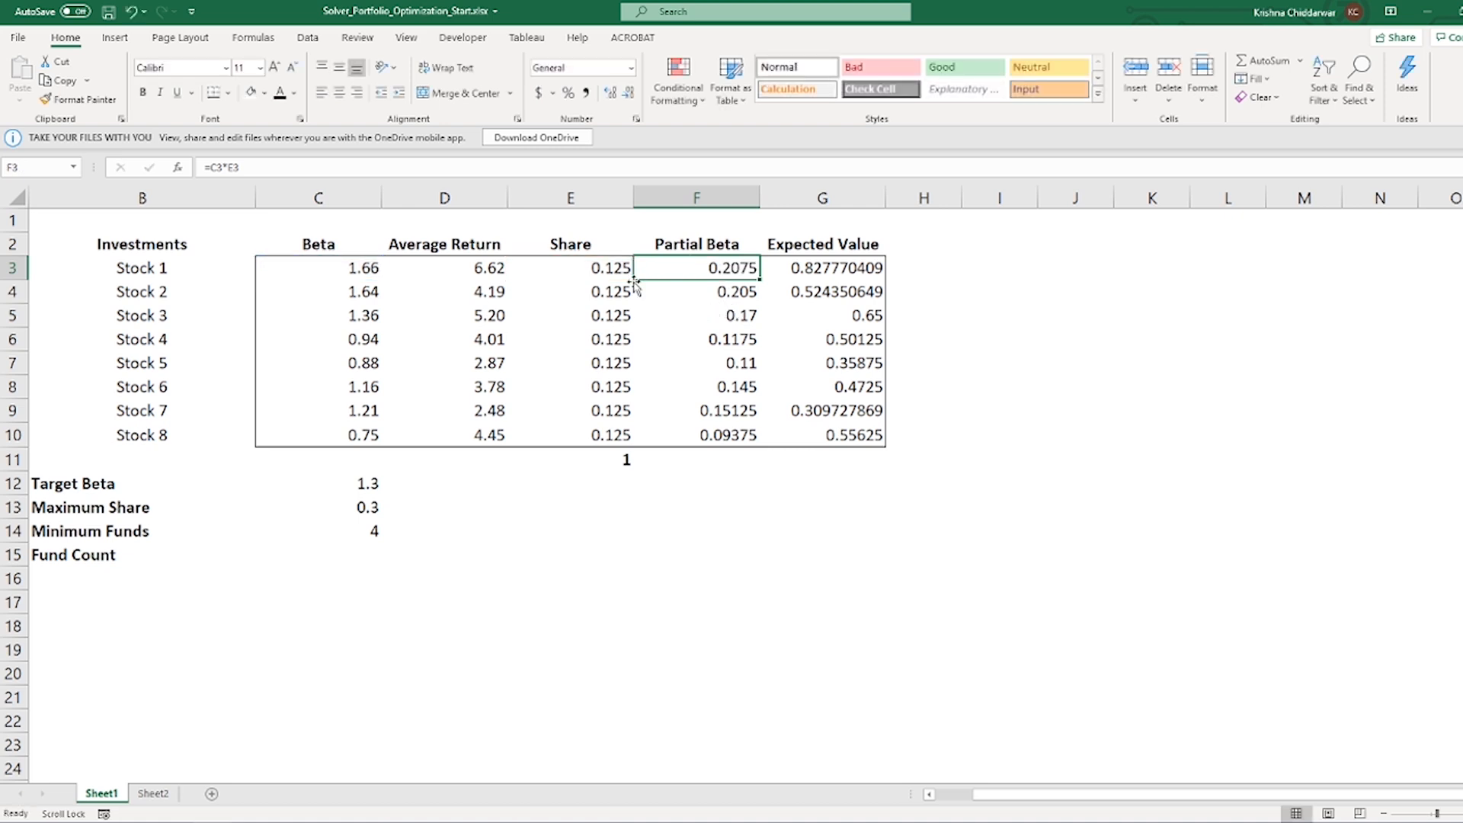
Step: Inspect the Expected Value formula, then check the new Partial Beta total of 1.2
{"action": "left_click", "coordinate": [821, 244]}
{"action": "type", "text": "=D3*E3"}
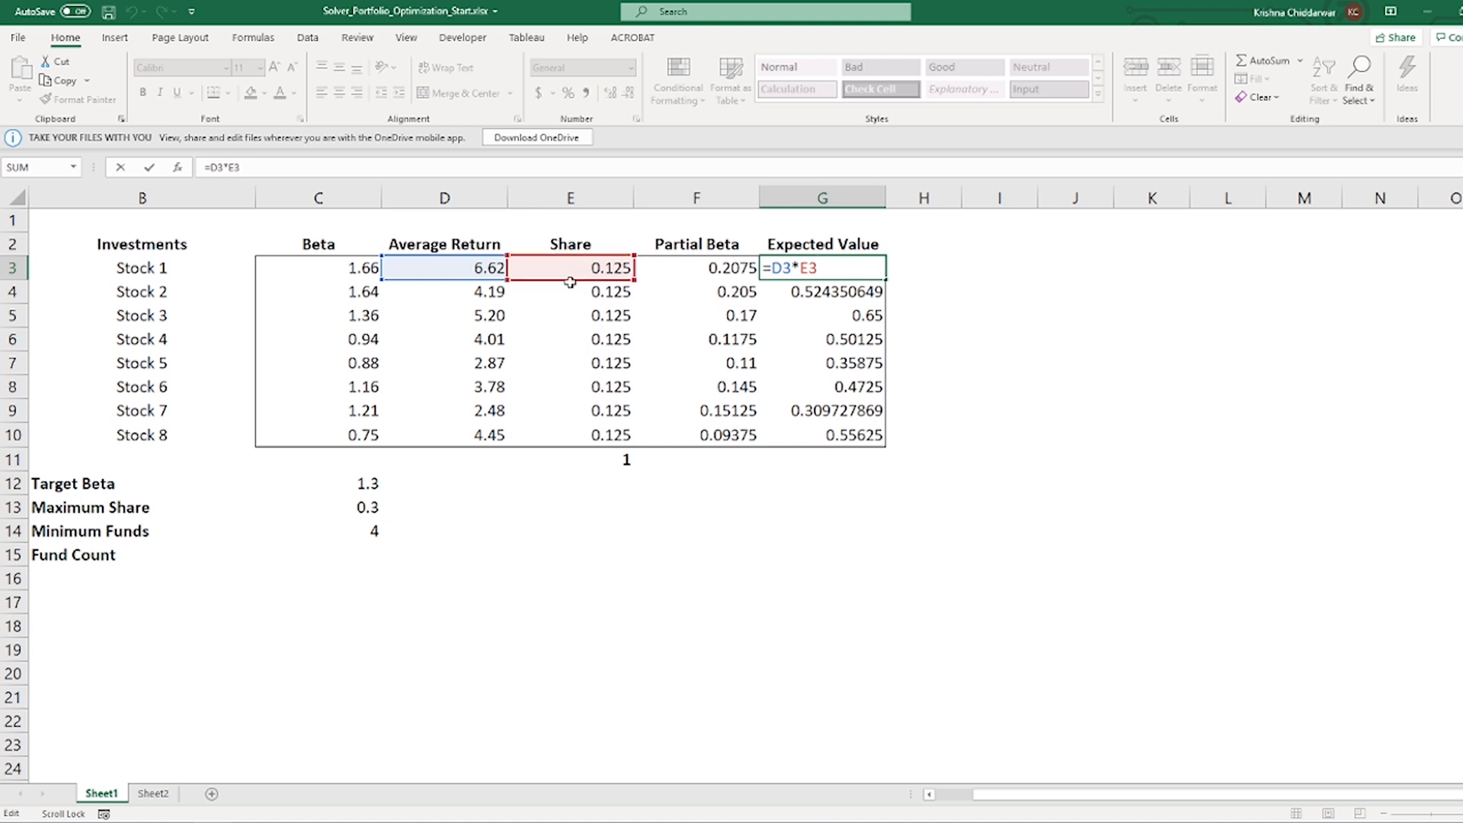
{"action": "key", "text": "Enter"}
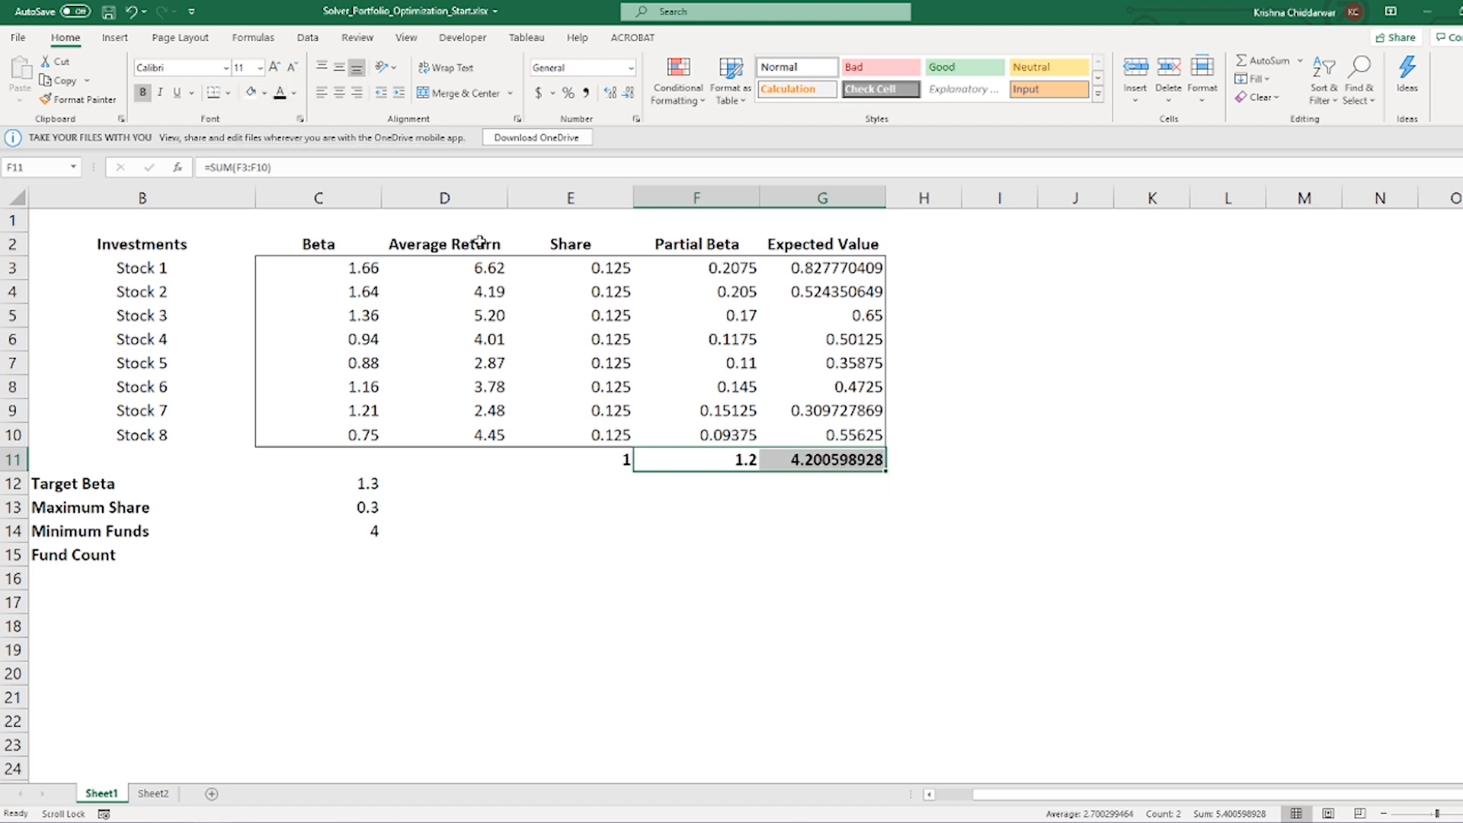
{"action": "left_click", "coordinate": [695, 458]}
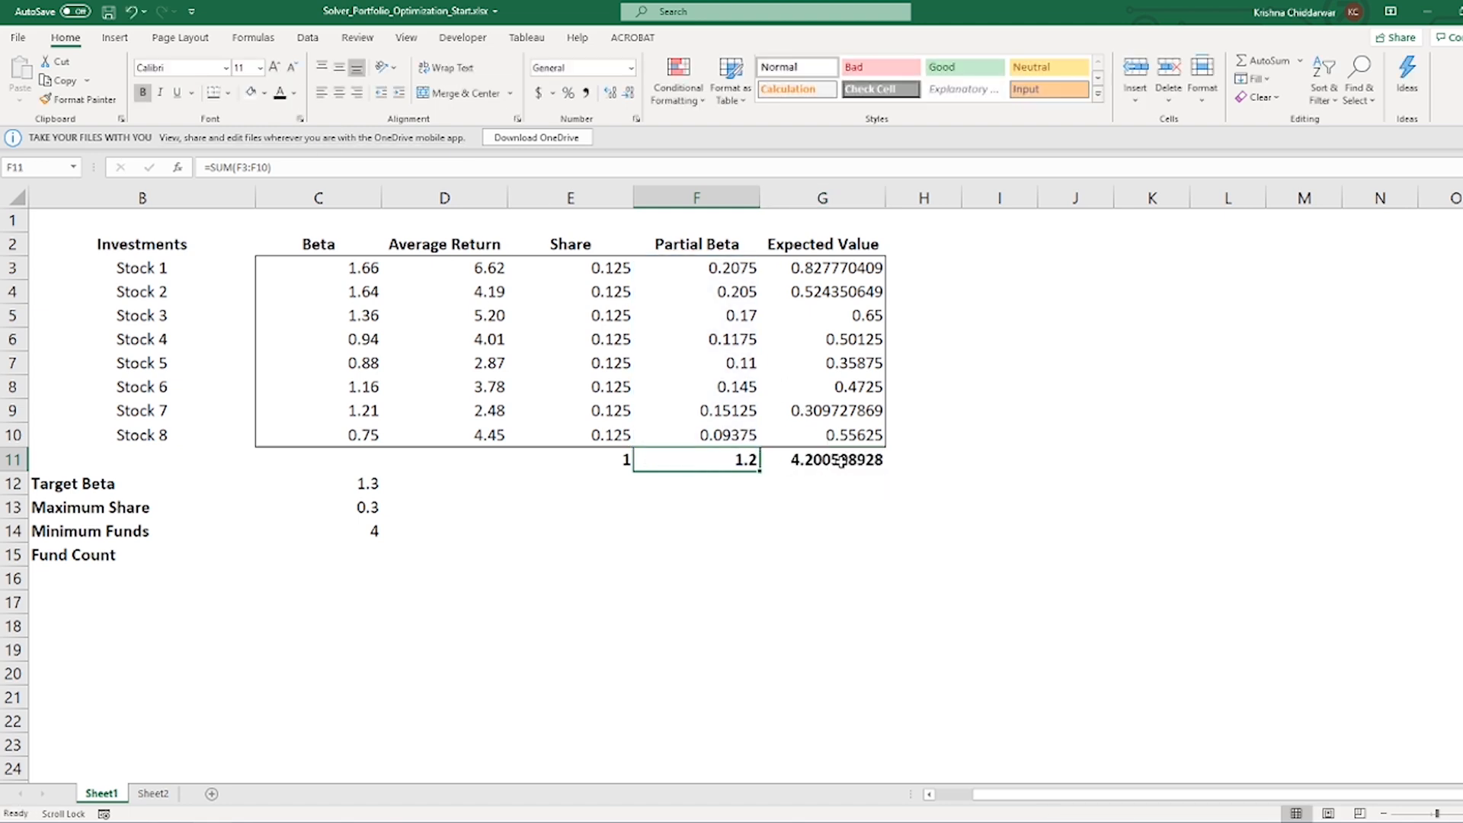
{"action": "left_click", "coordinate": [623, 496]}
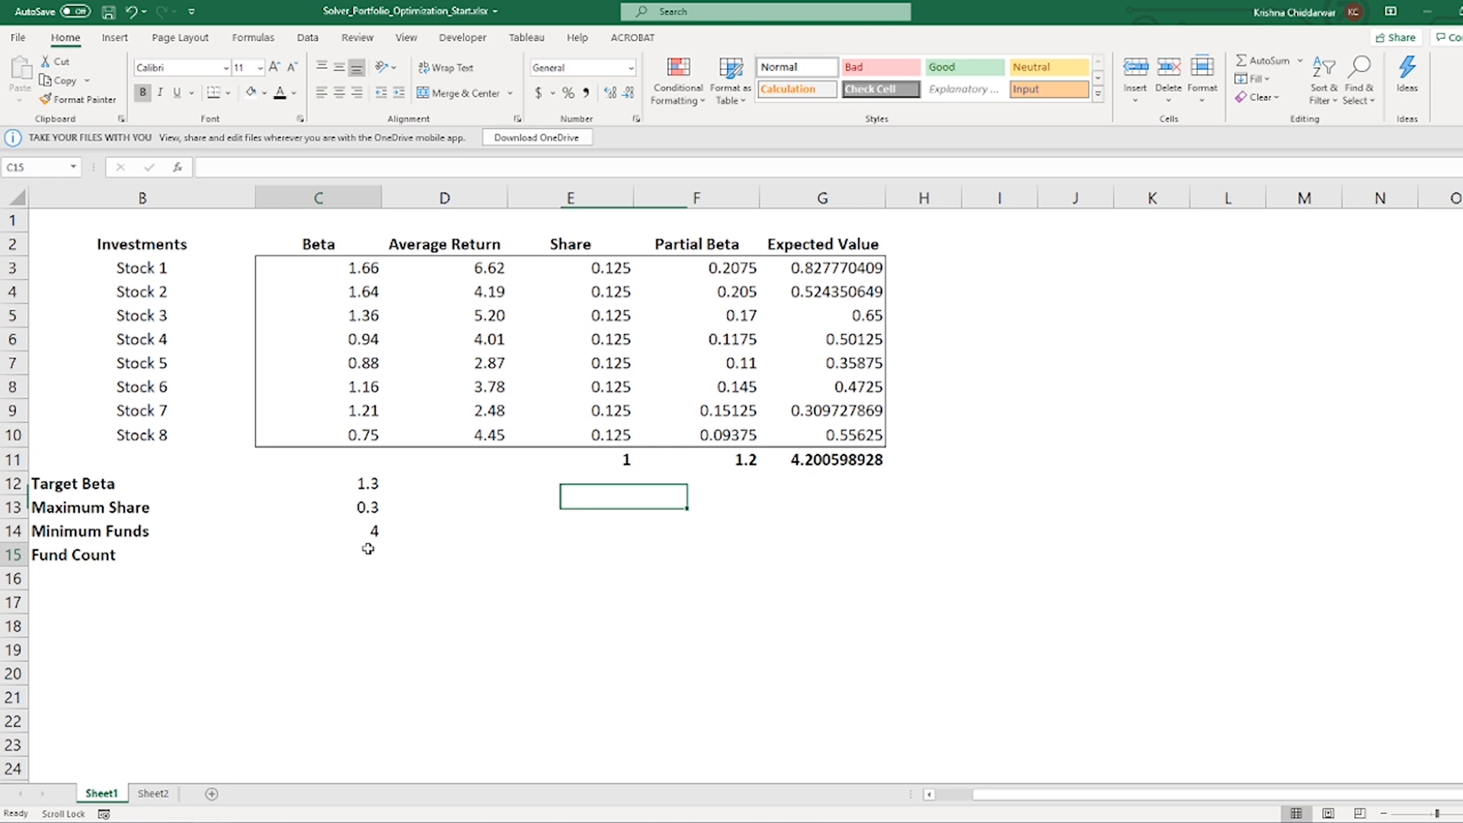
Step: Enter =COUNTIF(E3:E10,"<>0") in C15 so Fund Count shows 8
{"action": "left_click", "coordinate": [319, 554]}
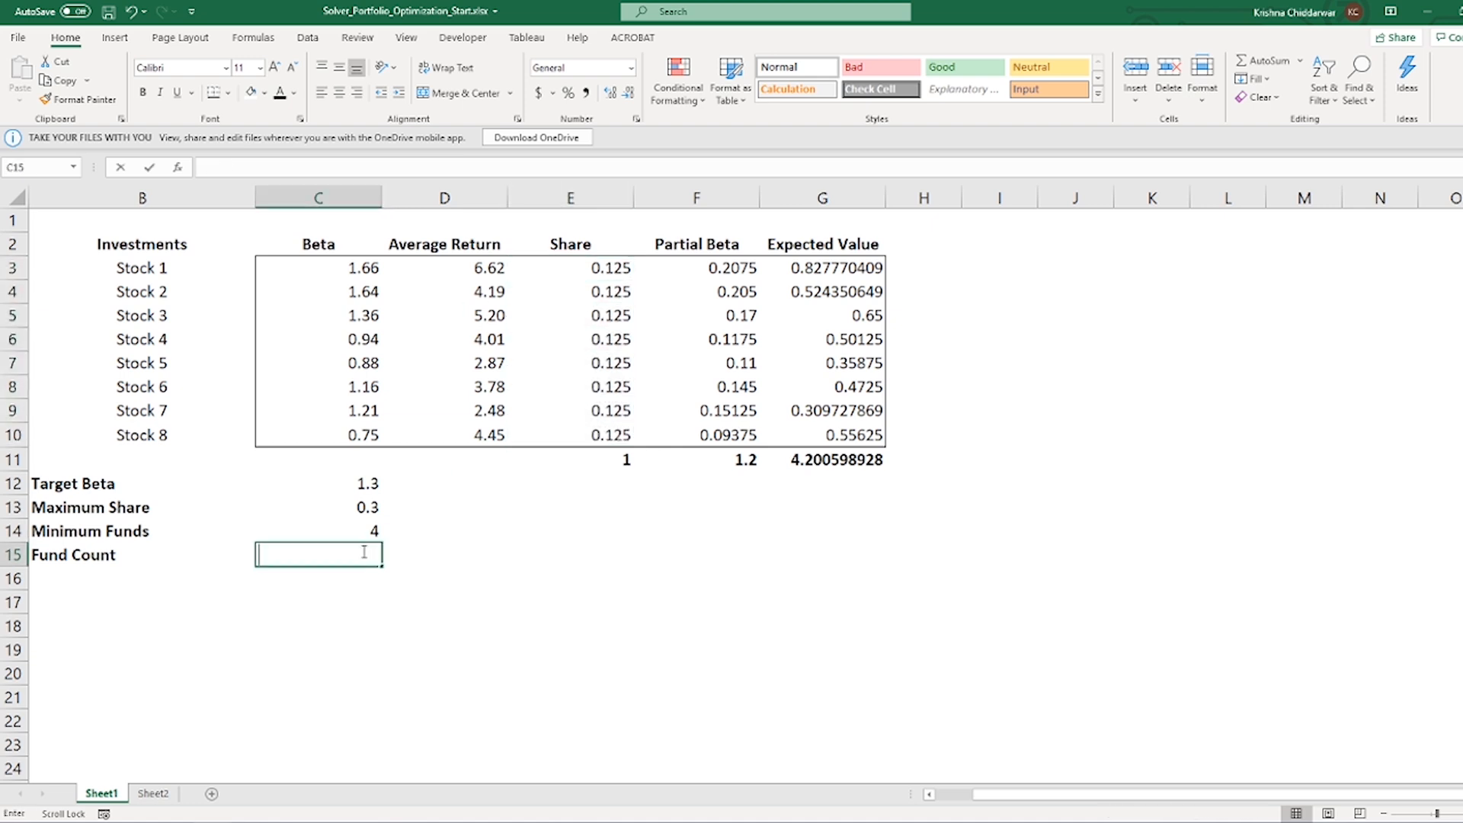
{"action": "type", "text": "=countif("}
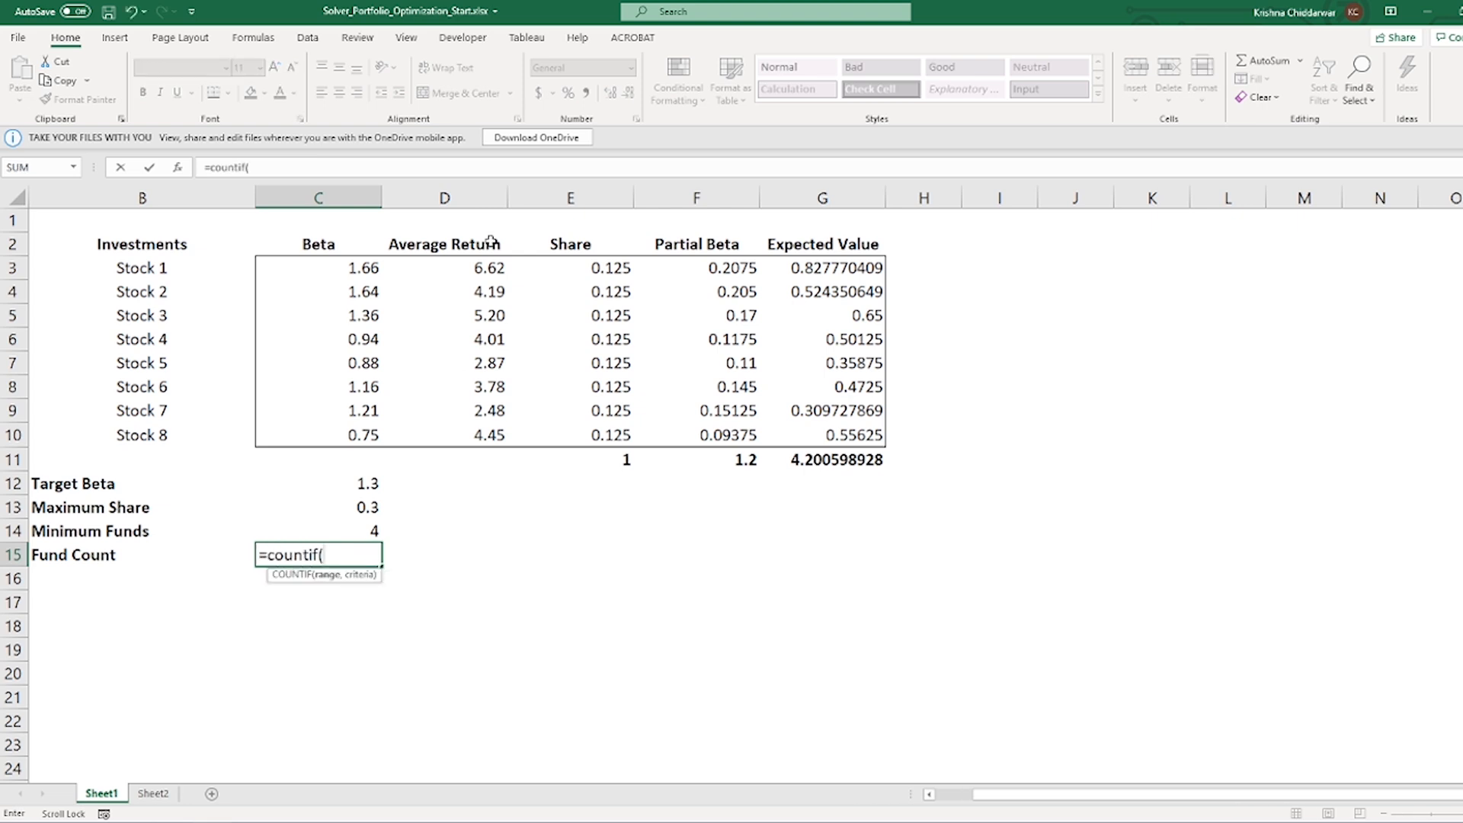
{"action": "left_click_drag", "start_coordinate": [570, 268], "coordinate": [570, 410]}
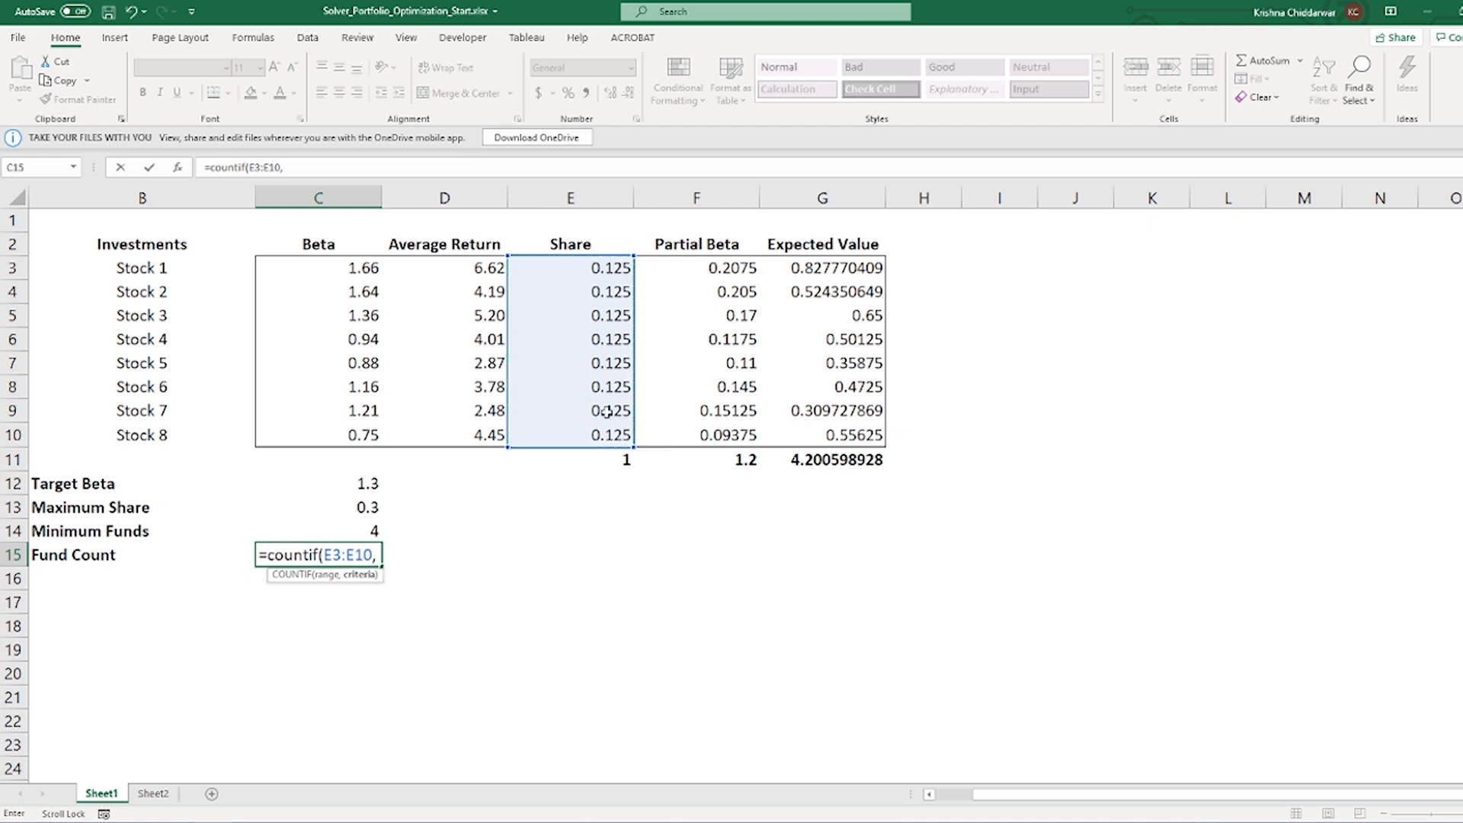
{"action": "type", "text": "\"<>0\")"}
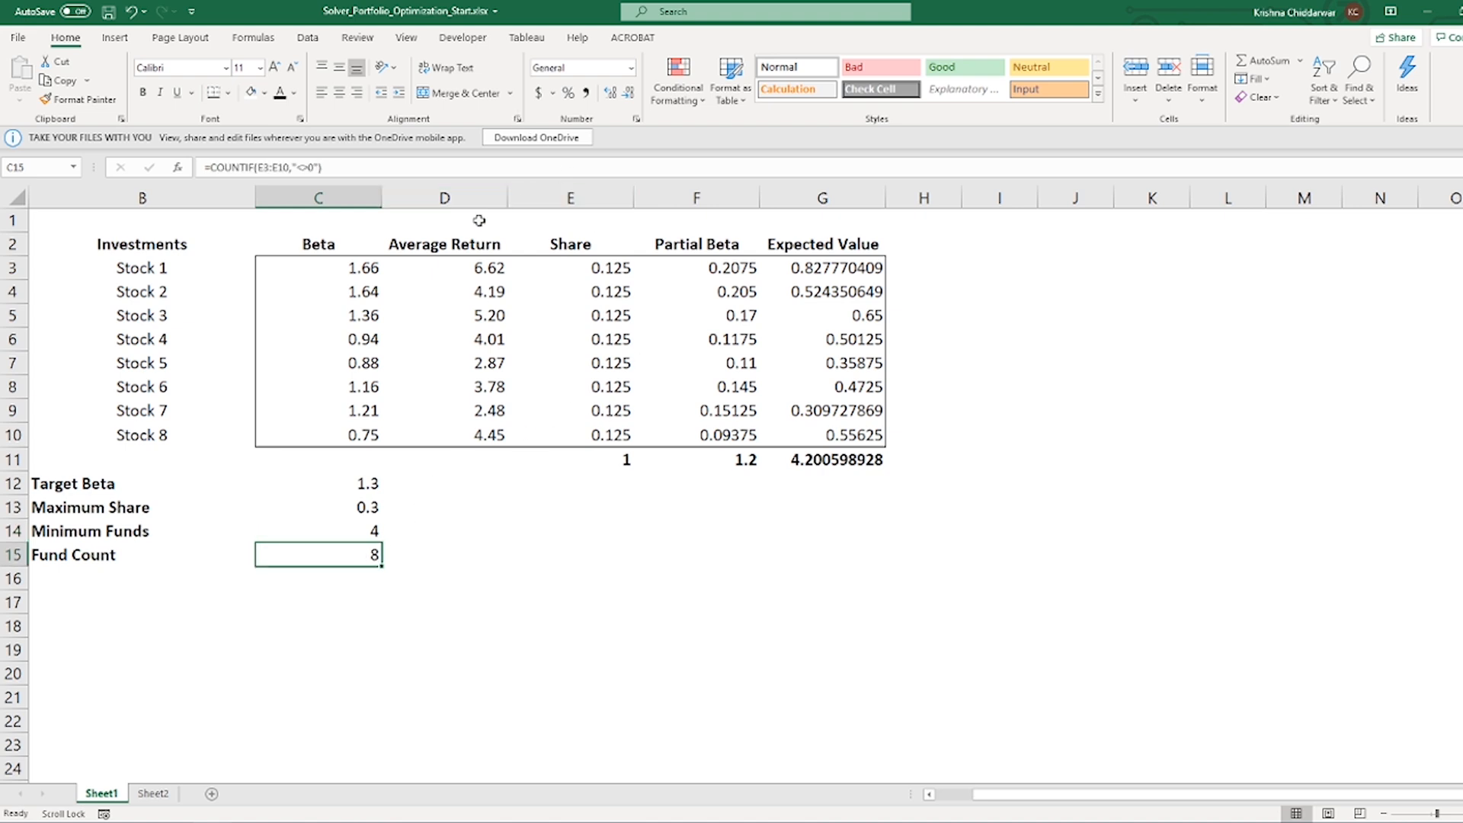
Step: Open Solver and set objective $G$11 to Max, changing cells E3:E10
{"action": "left_click", "coordinate": [307, 38]}
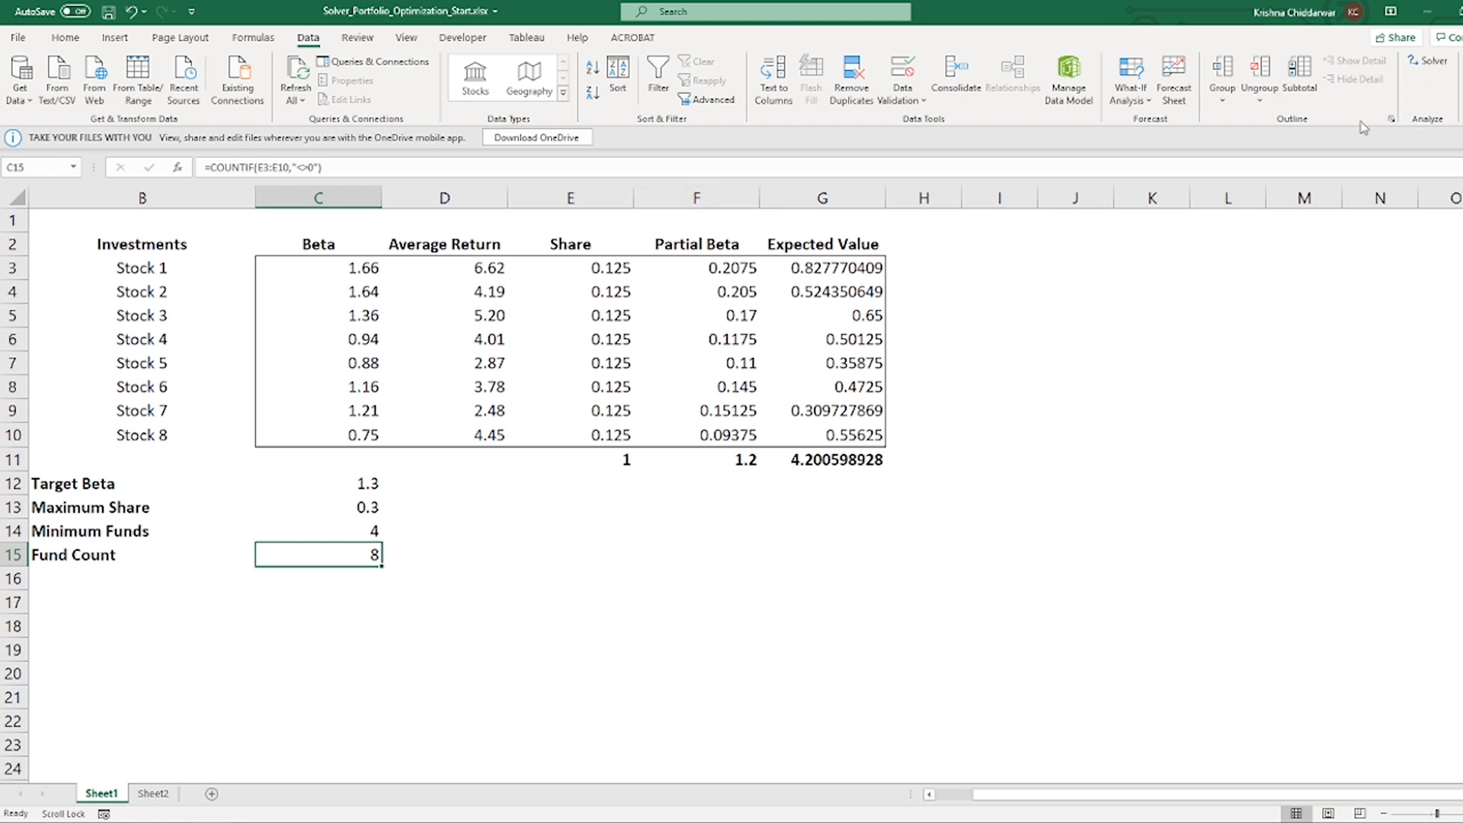
{"action": "left_click", "coordinate": [1425, 61]}
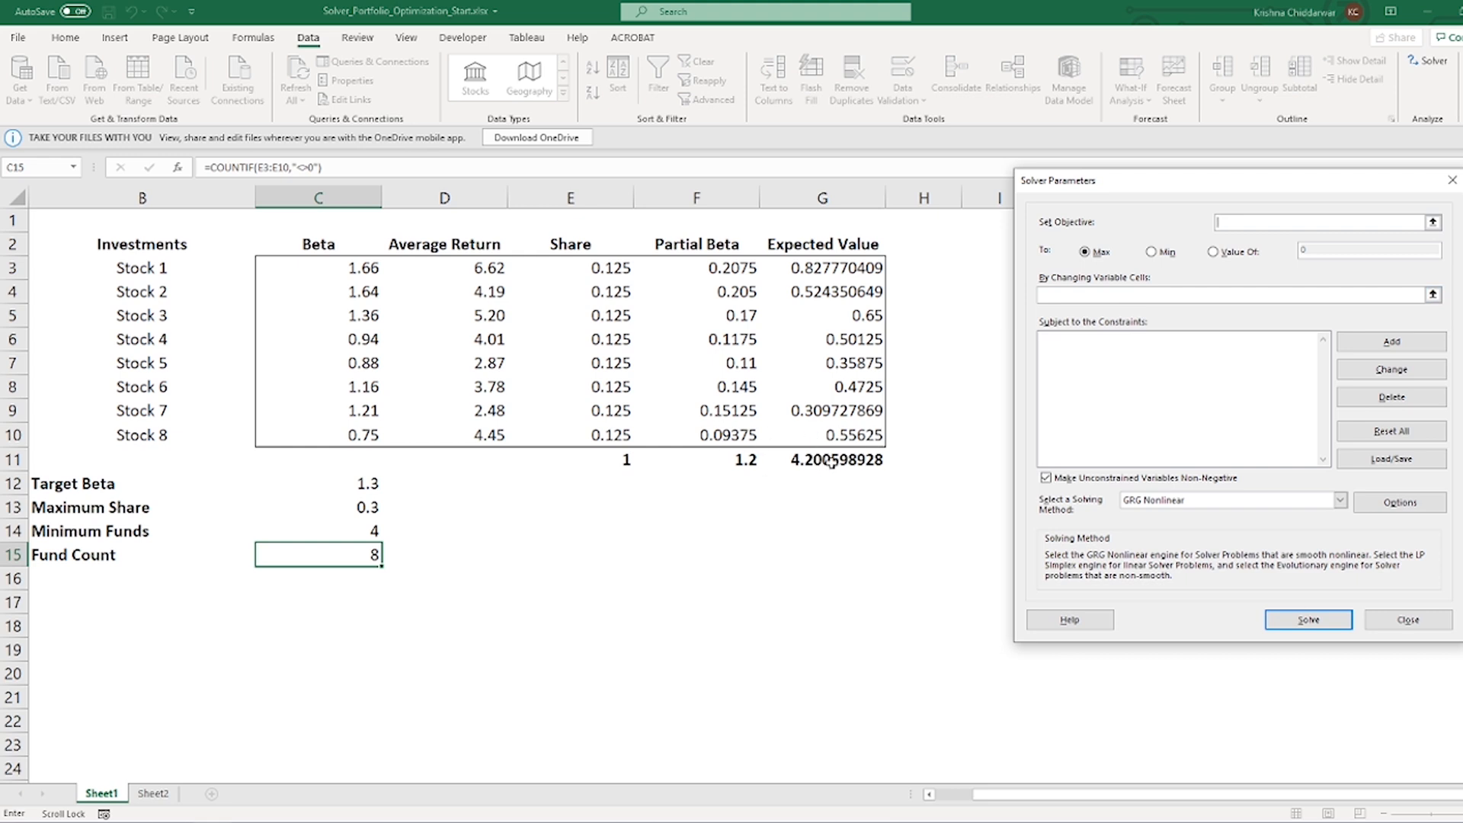
{"action": "left_click", "coordinate": [821, 459]}
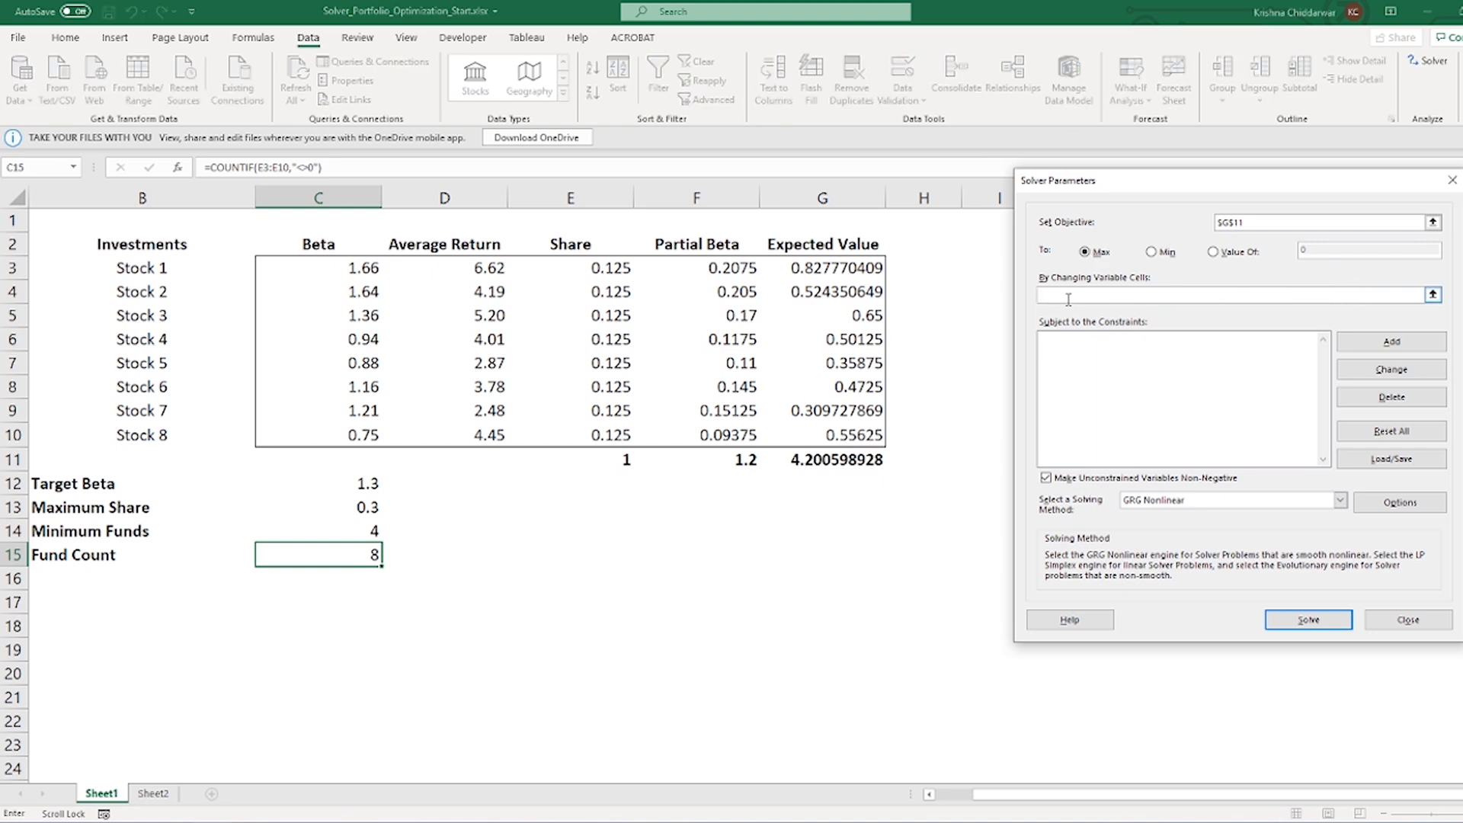
{"action": "mouse_move", "coordinate": [614, 284]}
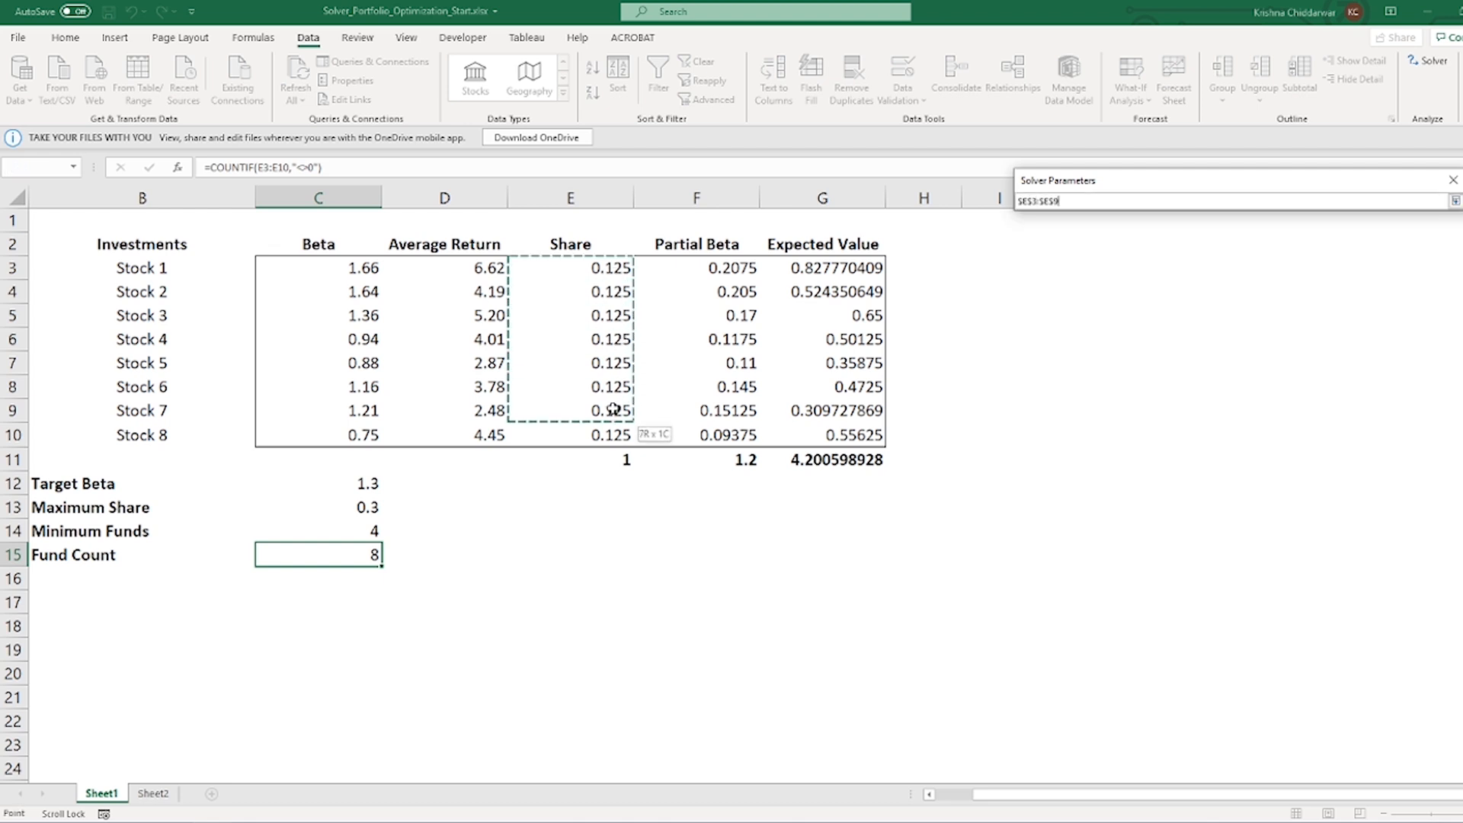
{"action": "left_click_drag", "start_coordinate": [611, 411], "coordinate": [611, 435]}
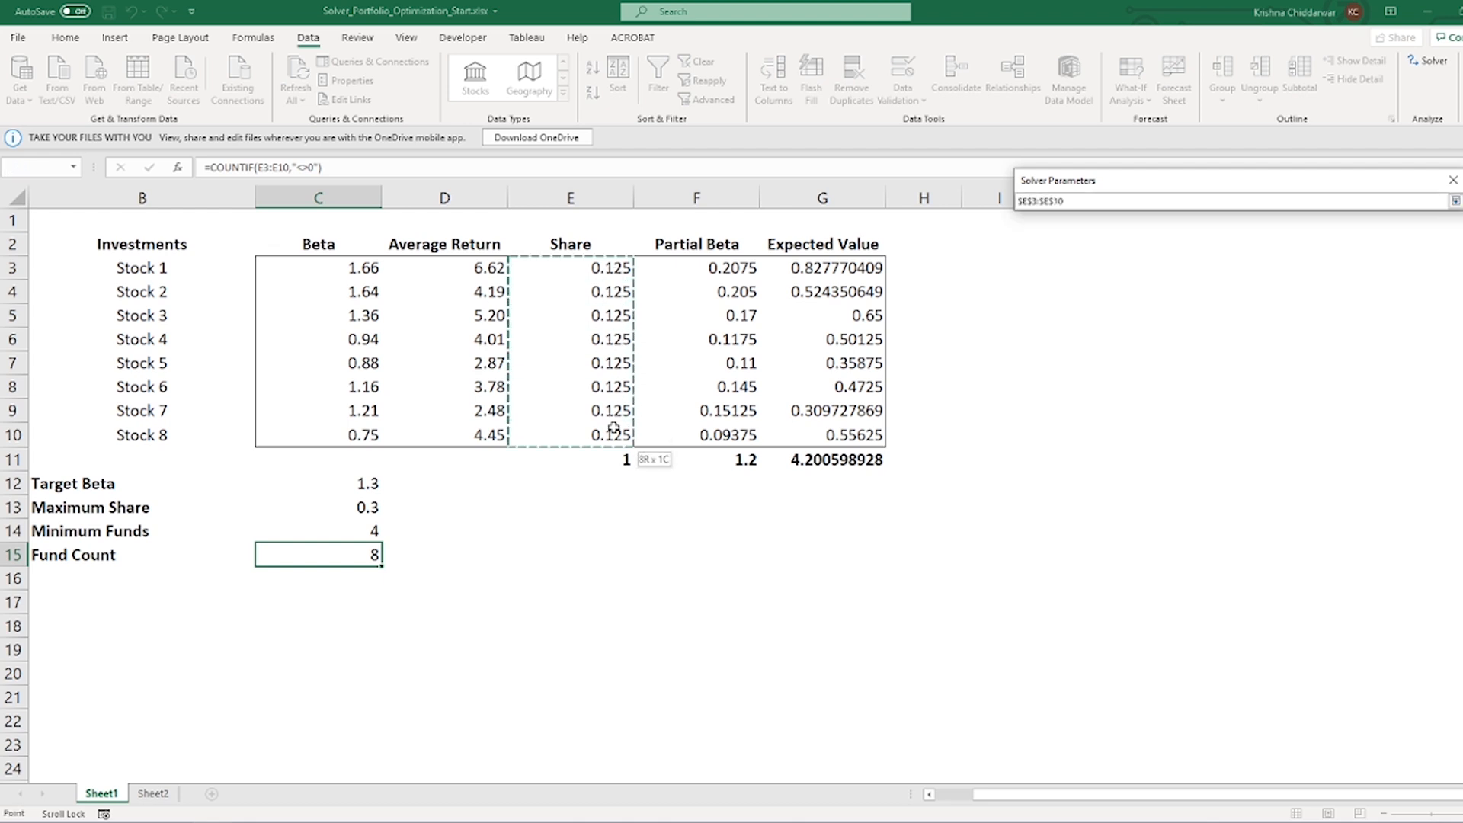
{"action": "left_click", "coordinate": [1449, 200]}
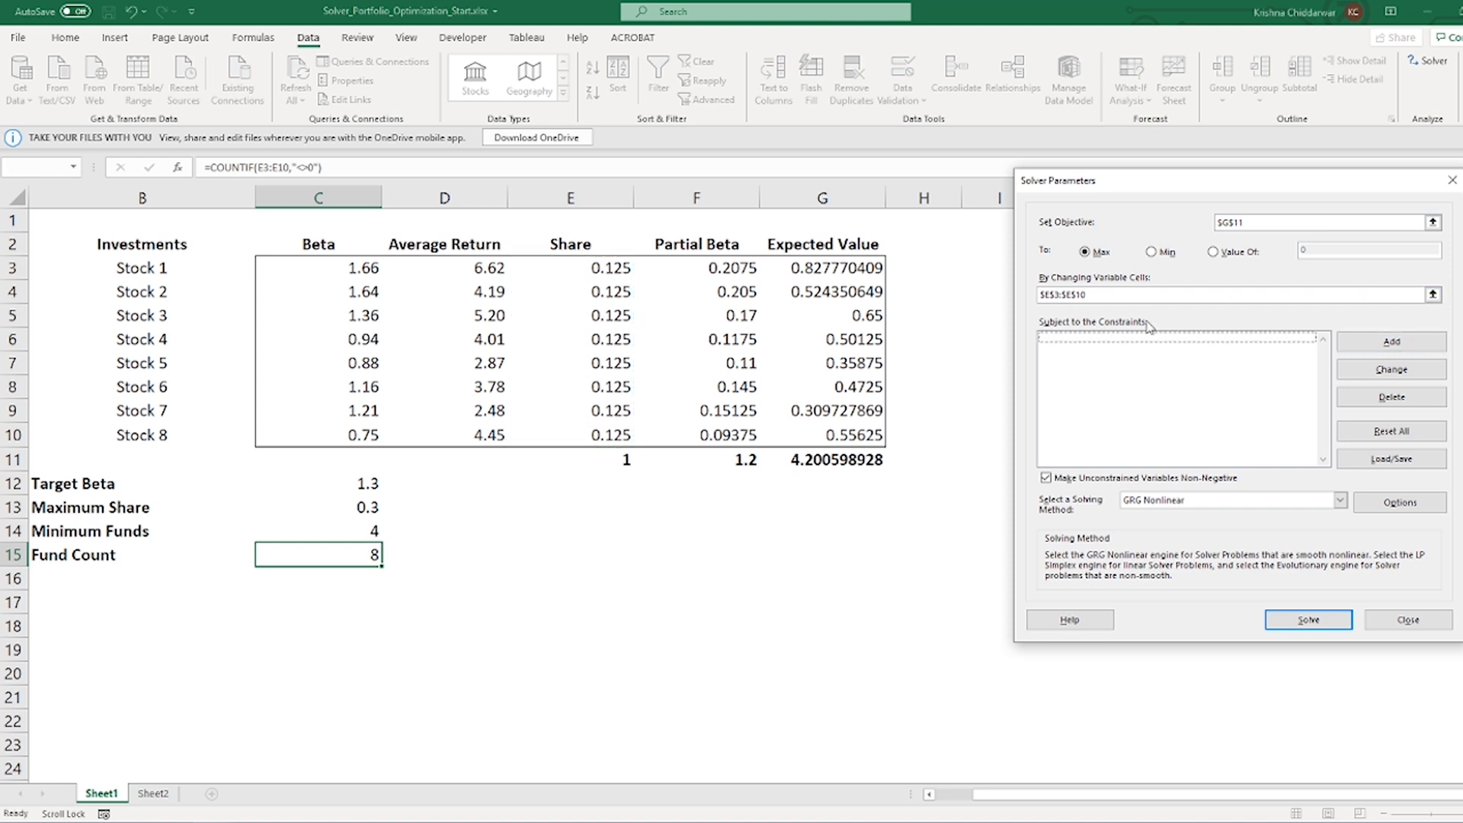
{"action": "mouse_move", "coordinate": [3, 510]}
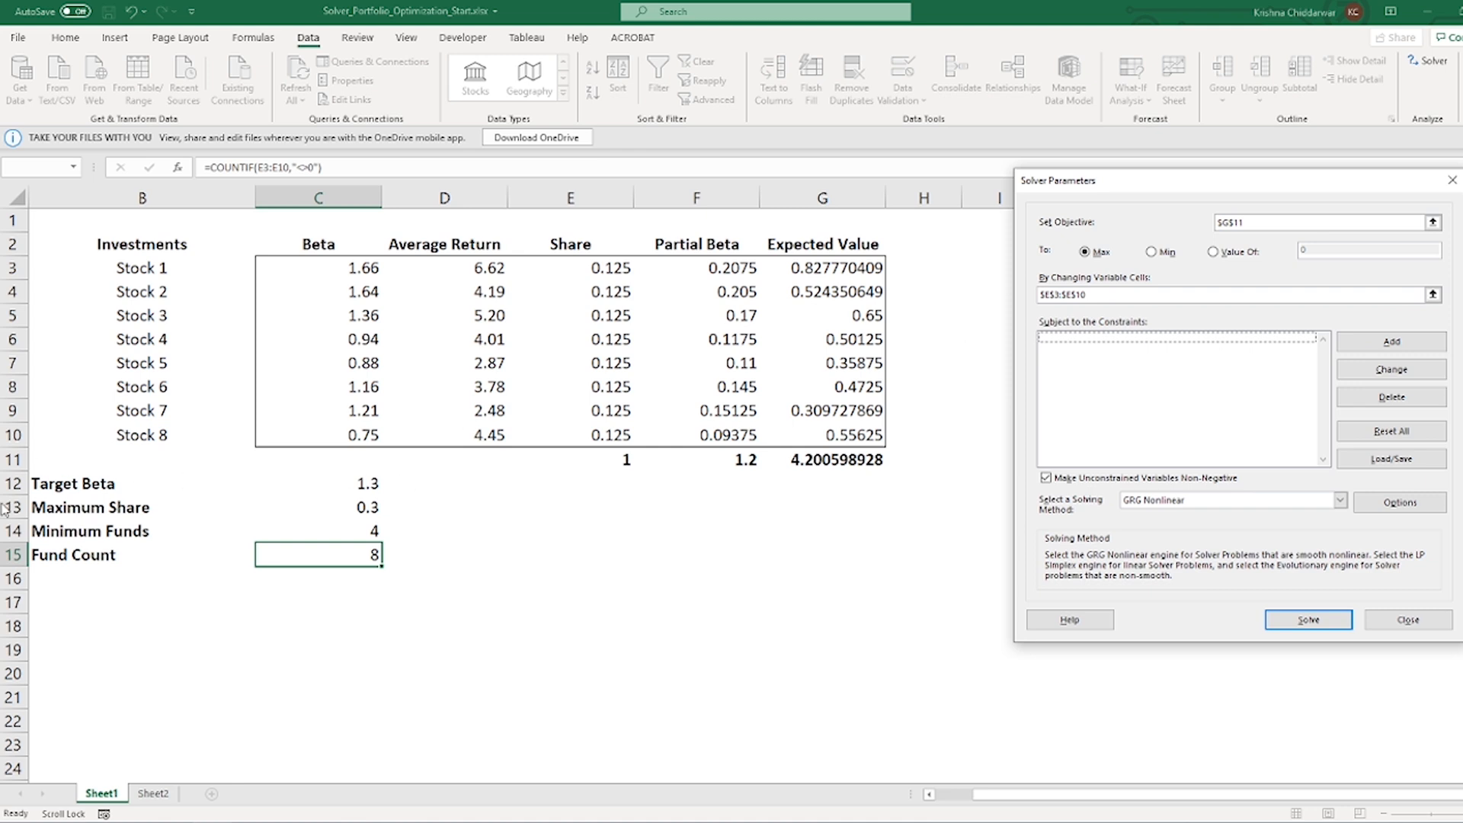
{"action": "mouse_move", "coordinate": [685, 512]}
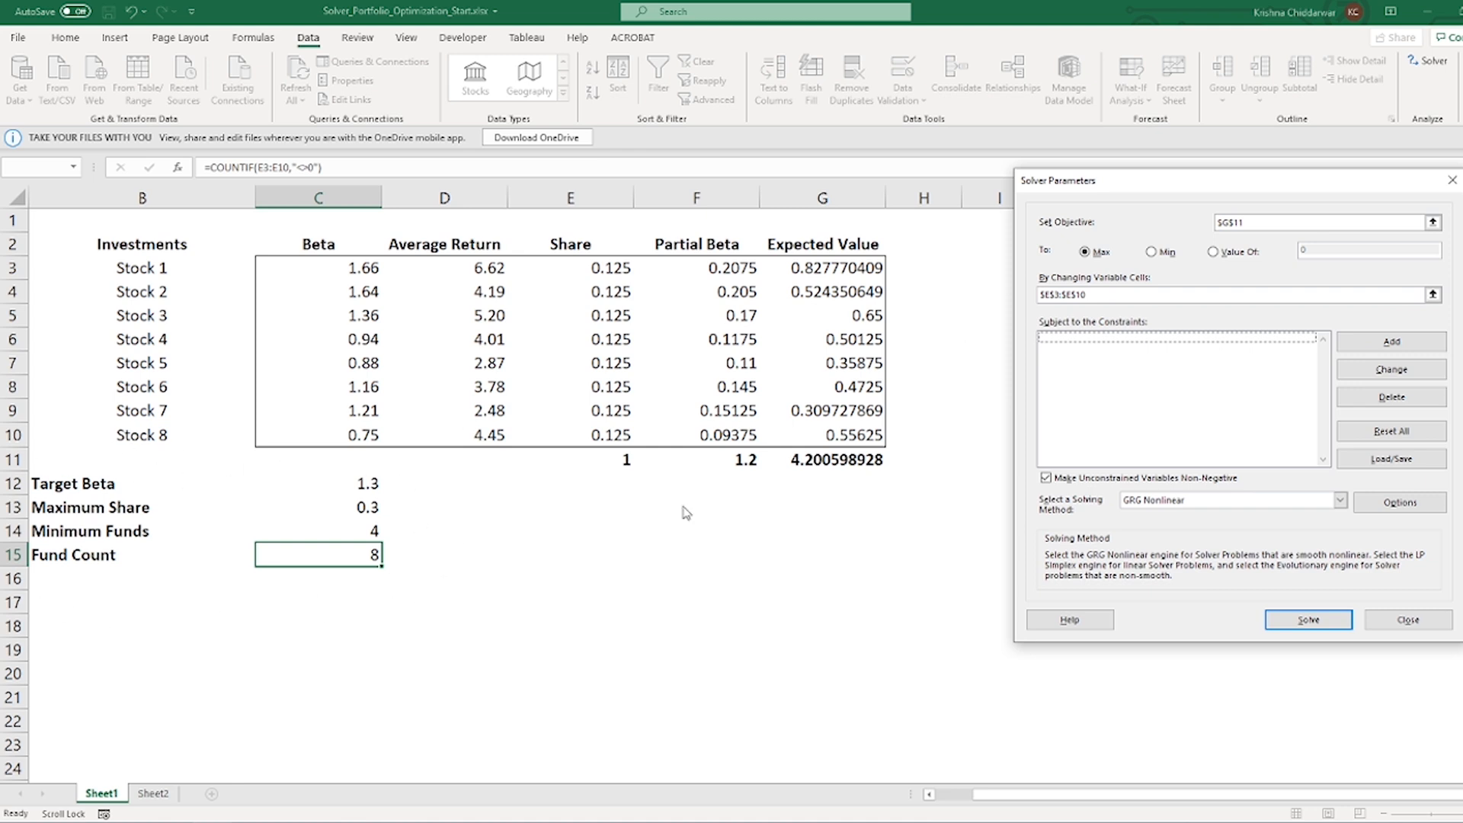
Step: Add Solver constraints C15>=C14 and E11=1
{"action": "left_click", "coordinate": [1389, 341]}
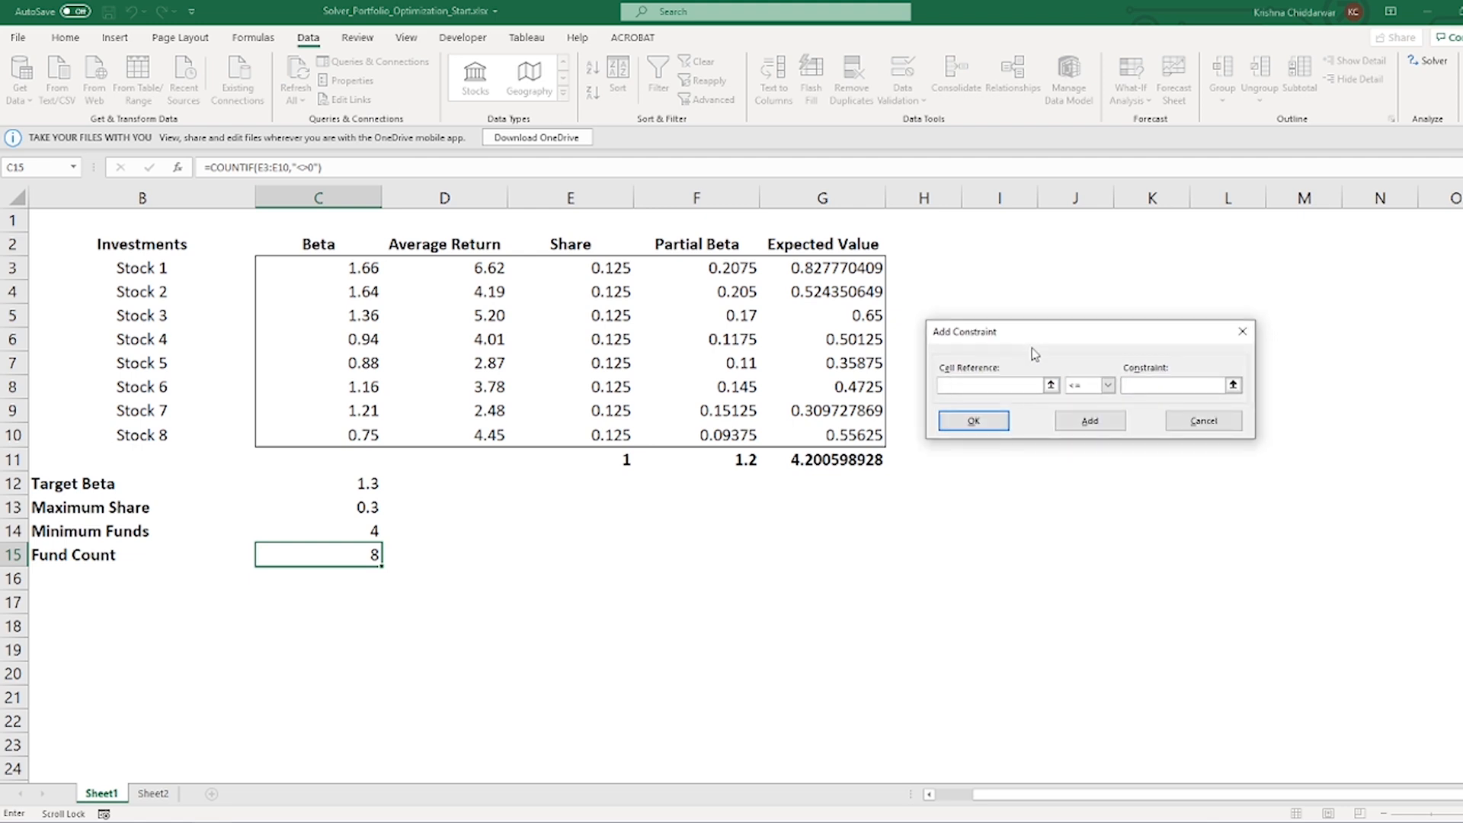
{"action": "left_click", "coordinate": [316, 554]}
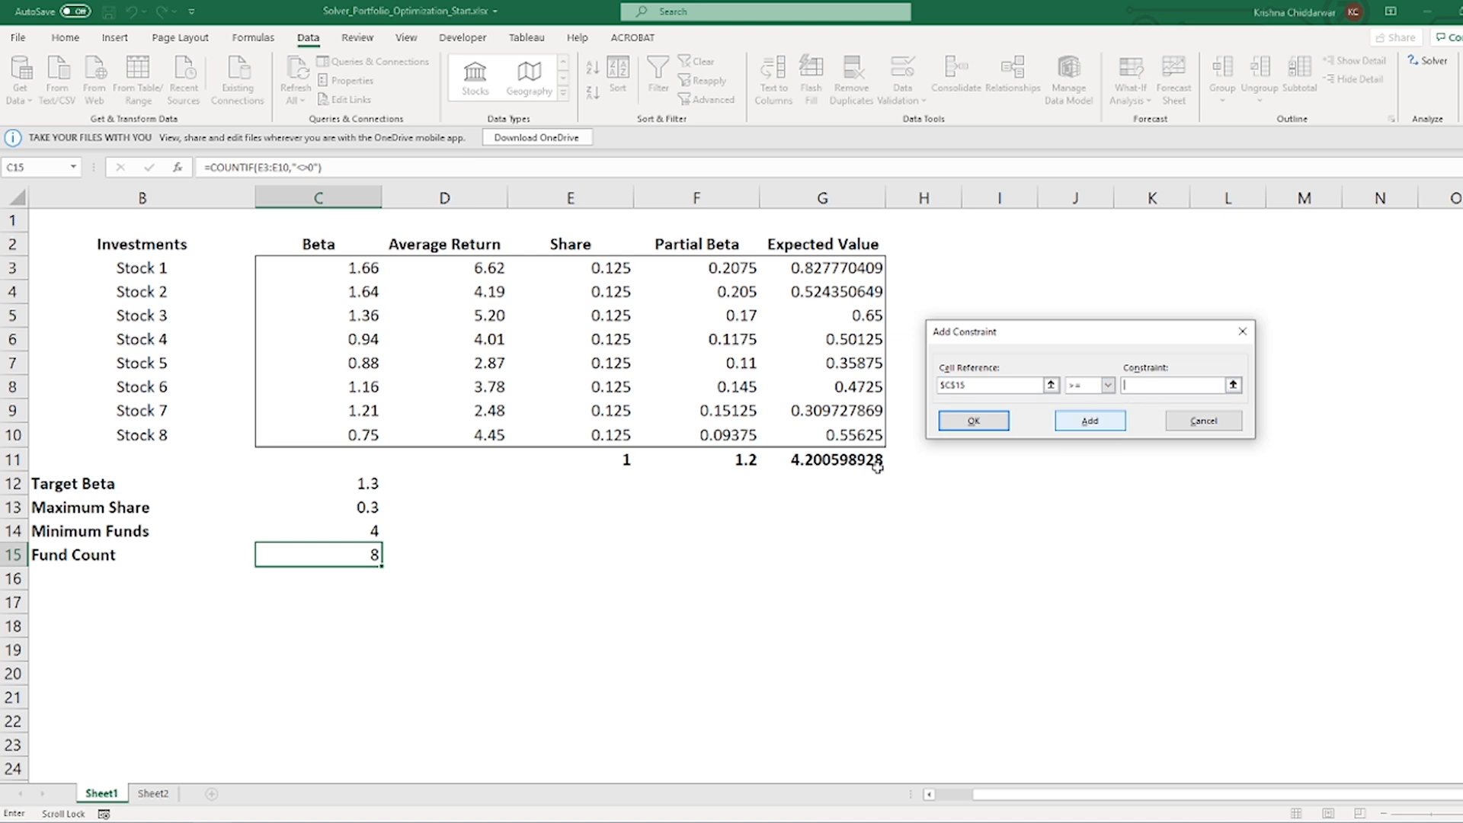
{"action": "left_click", "coordinate": [1088, 419]}
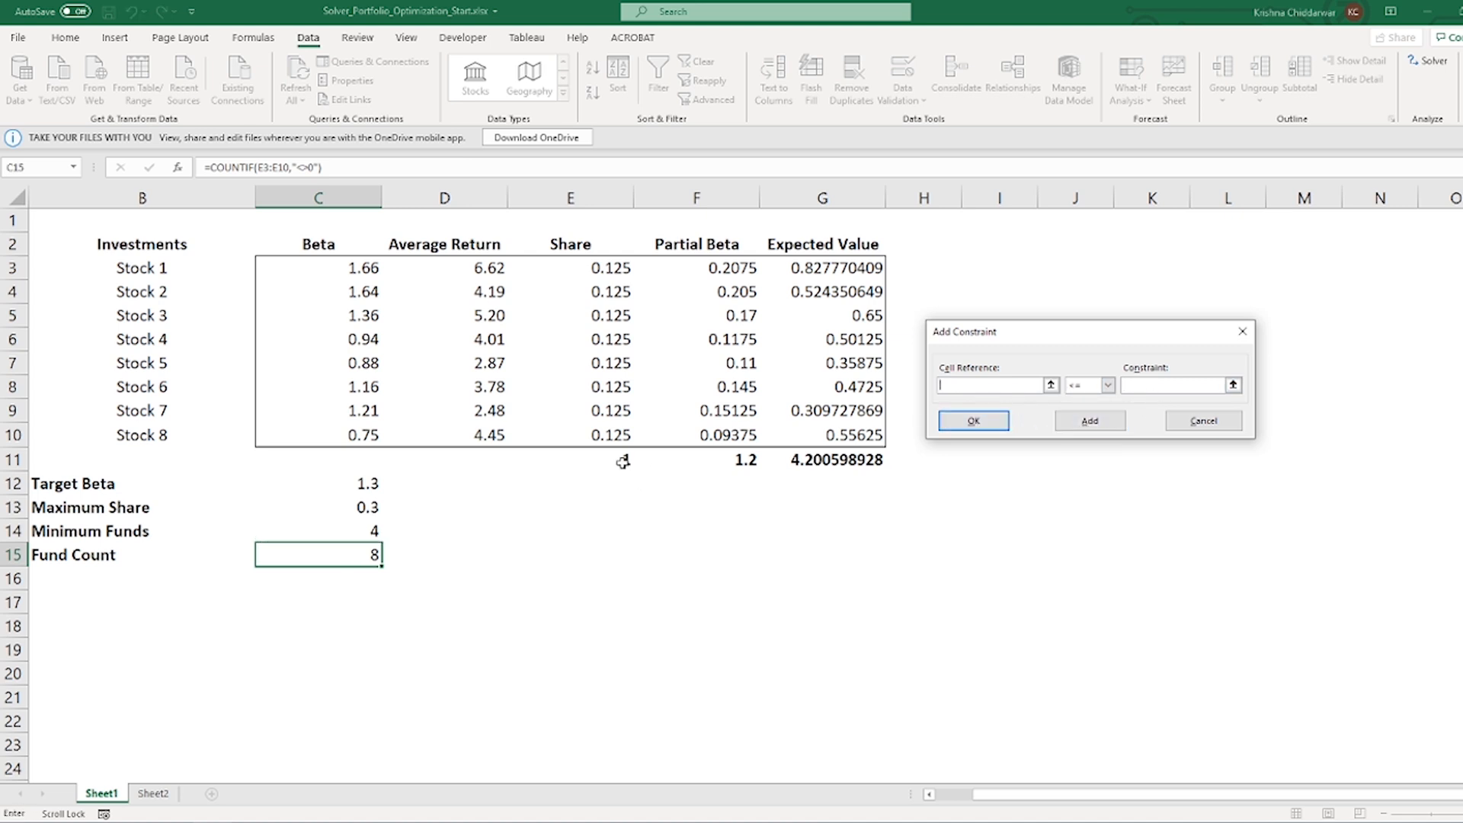
{"action": "left_click", "coordinate": [569, 458]}
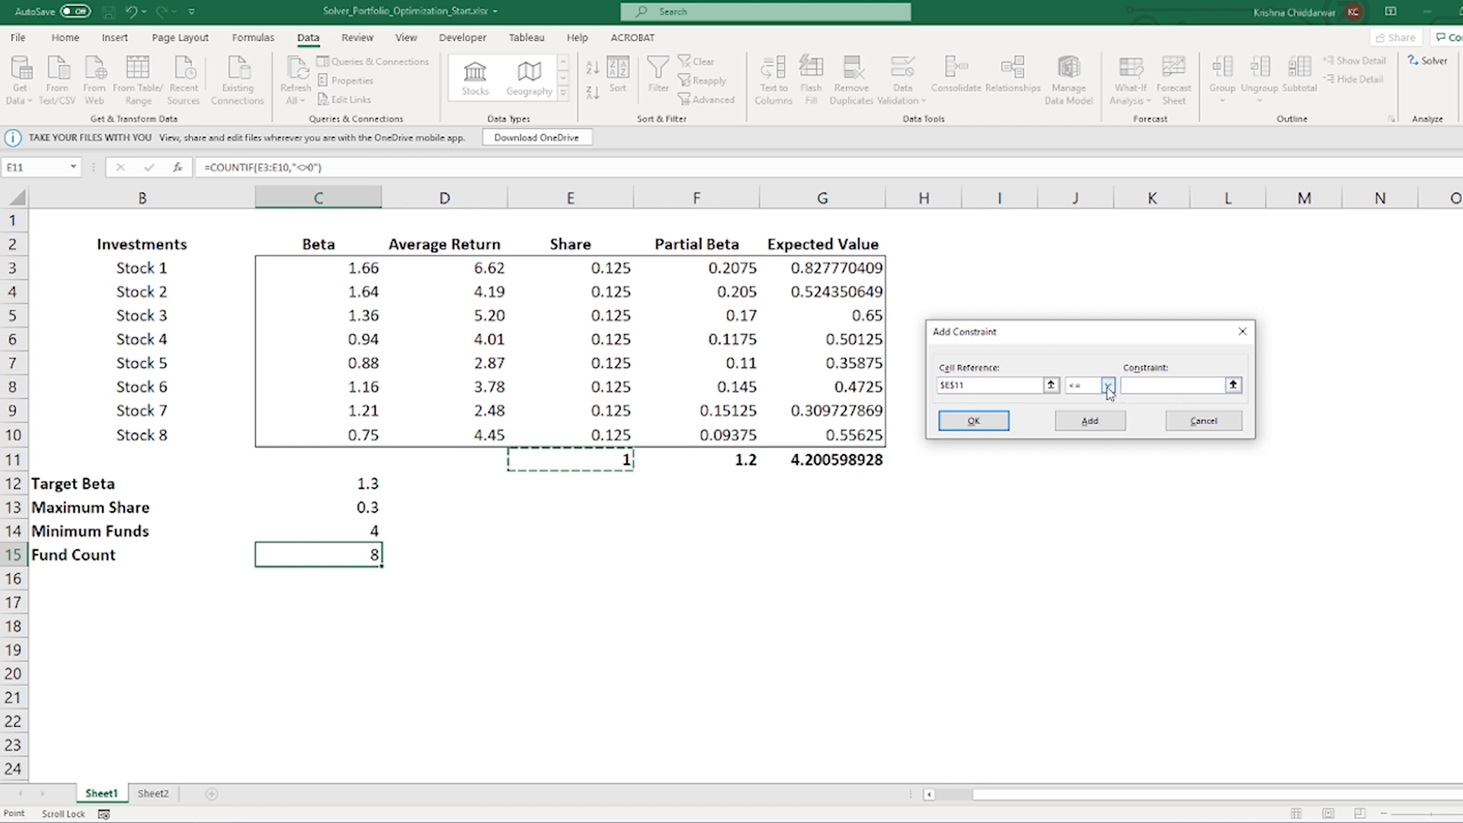
{"action": "left_click", "coordinate": [1088, 386]}
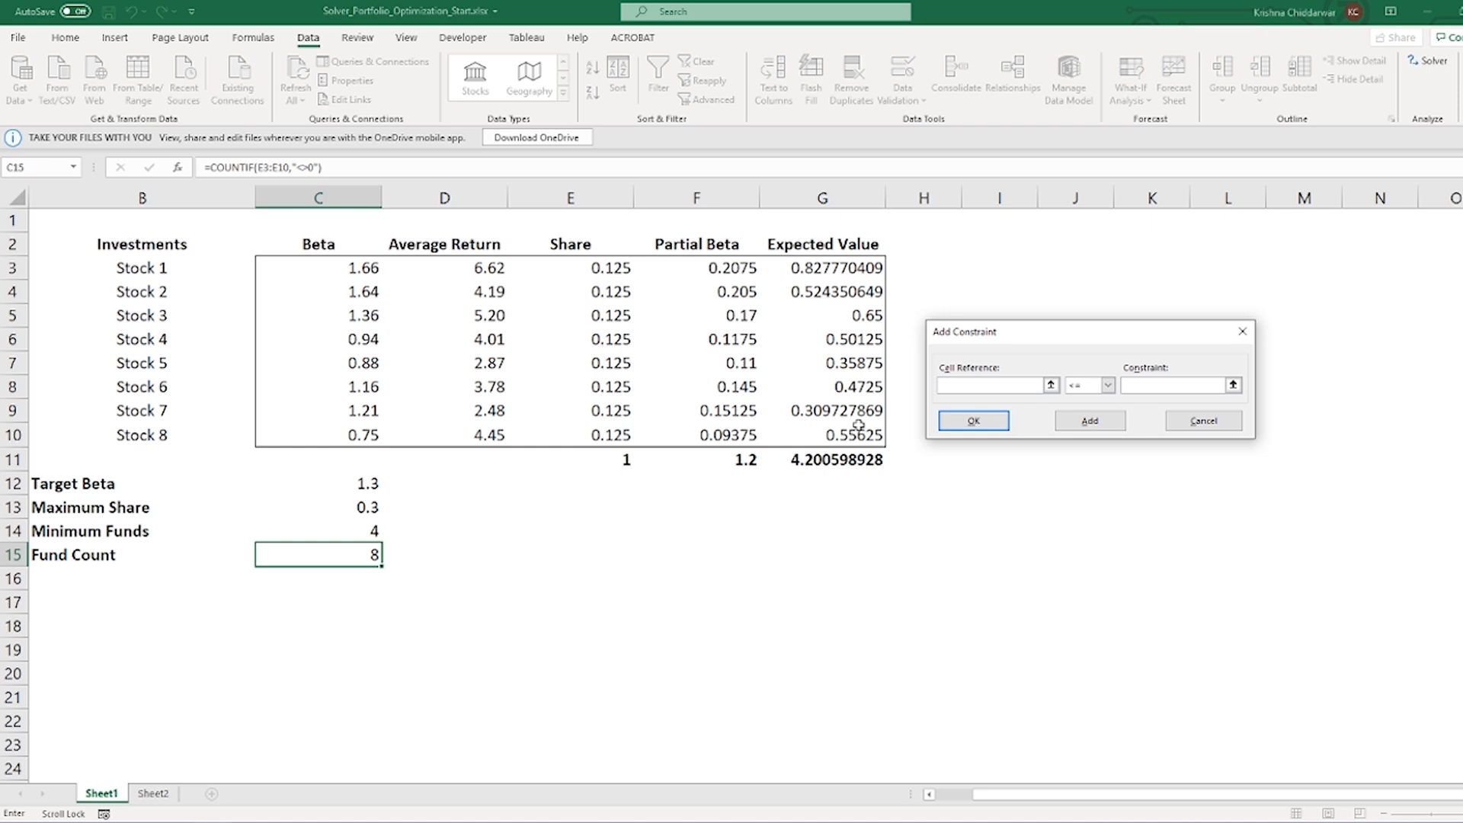
{"action": "mouse_move", "coordinate": [657, 479]}
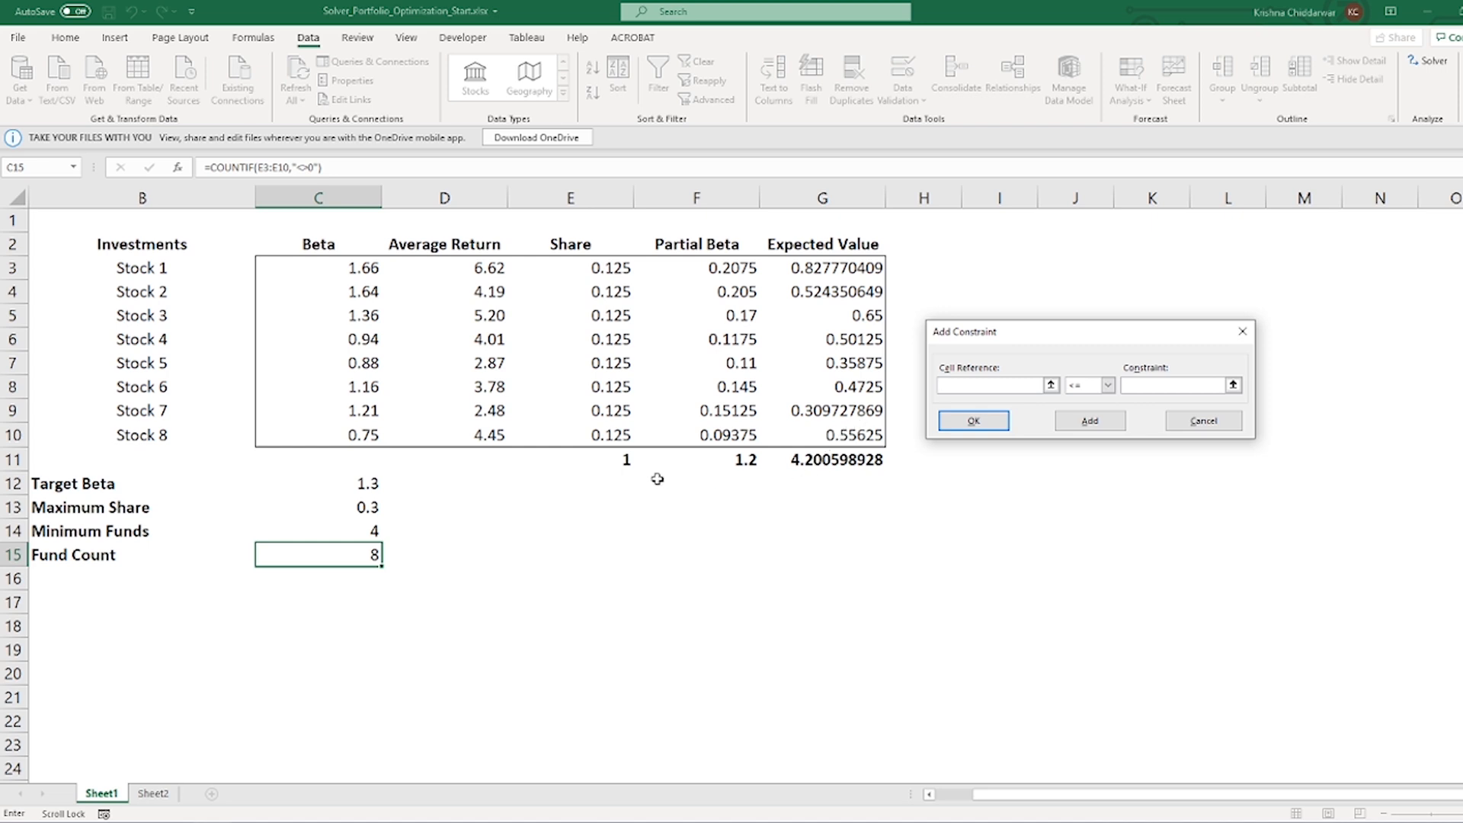
{"action": "mouse_move", "coordinate": [397, 507]}
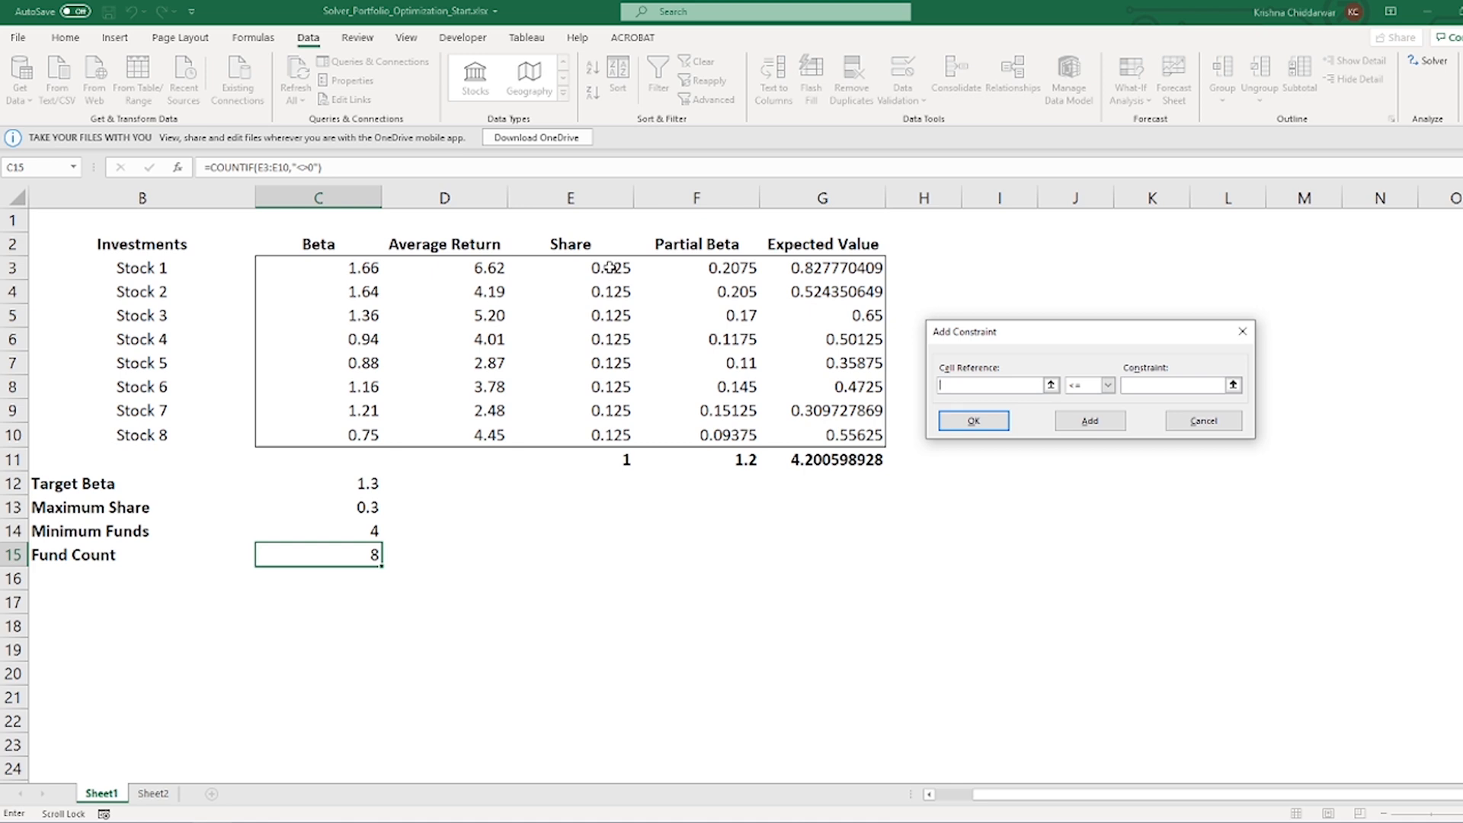
Step: Add constraints E3:E10<=C13 and F11<=C12
{"action": "left_click_drag", "start_coordinate": [569, 268], "coordinate": [569, 433]}
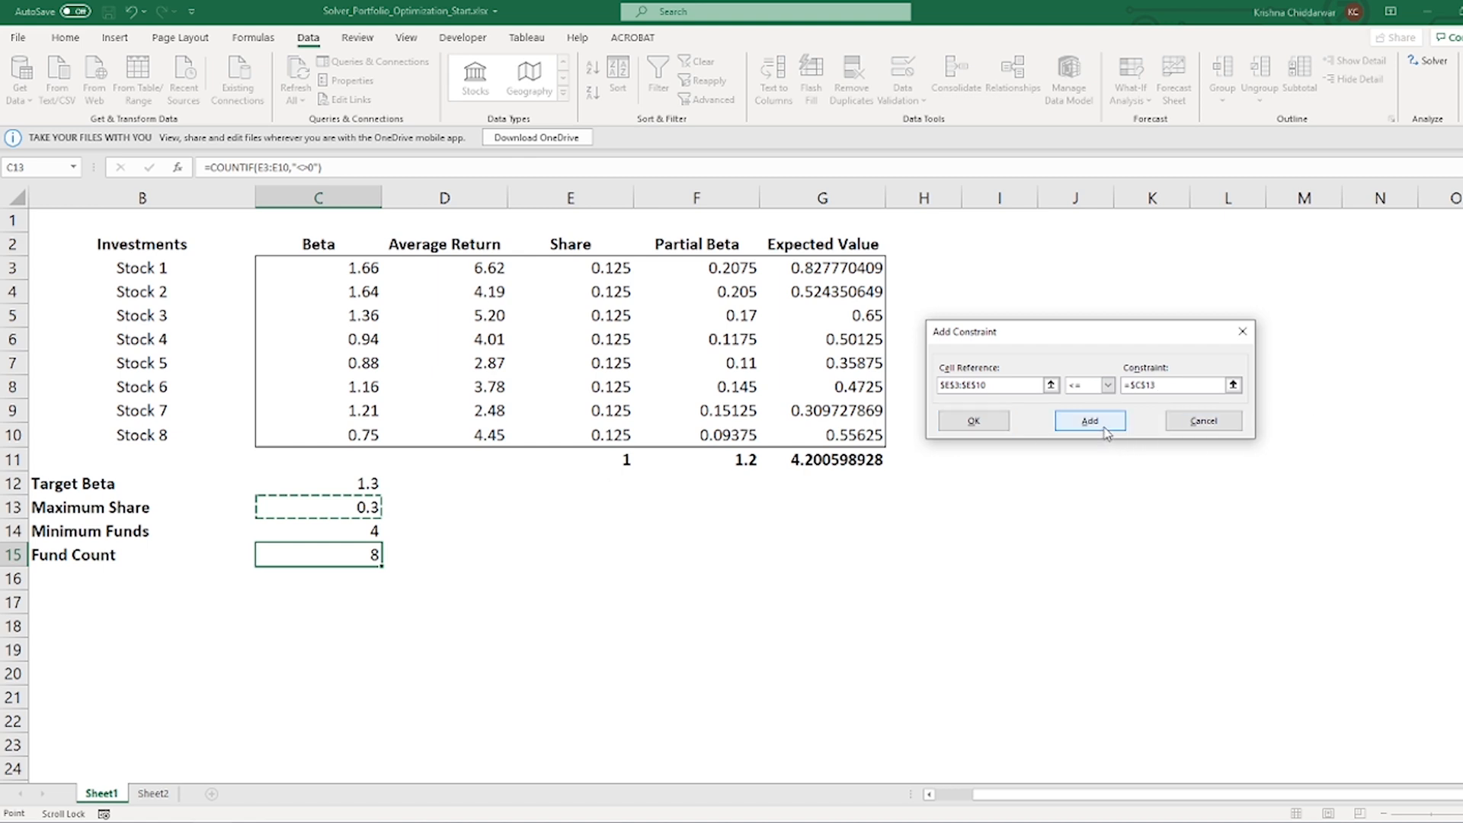
{"action": "left_click", "coordinate": [1088, 420]}
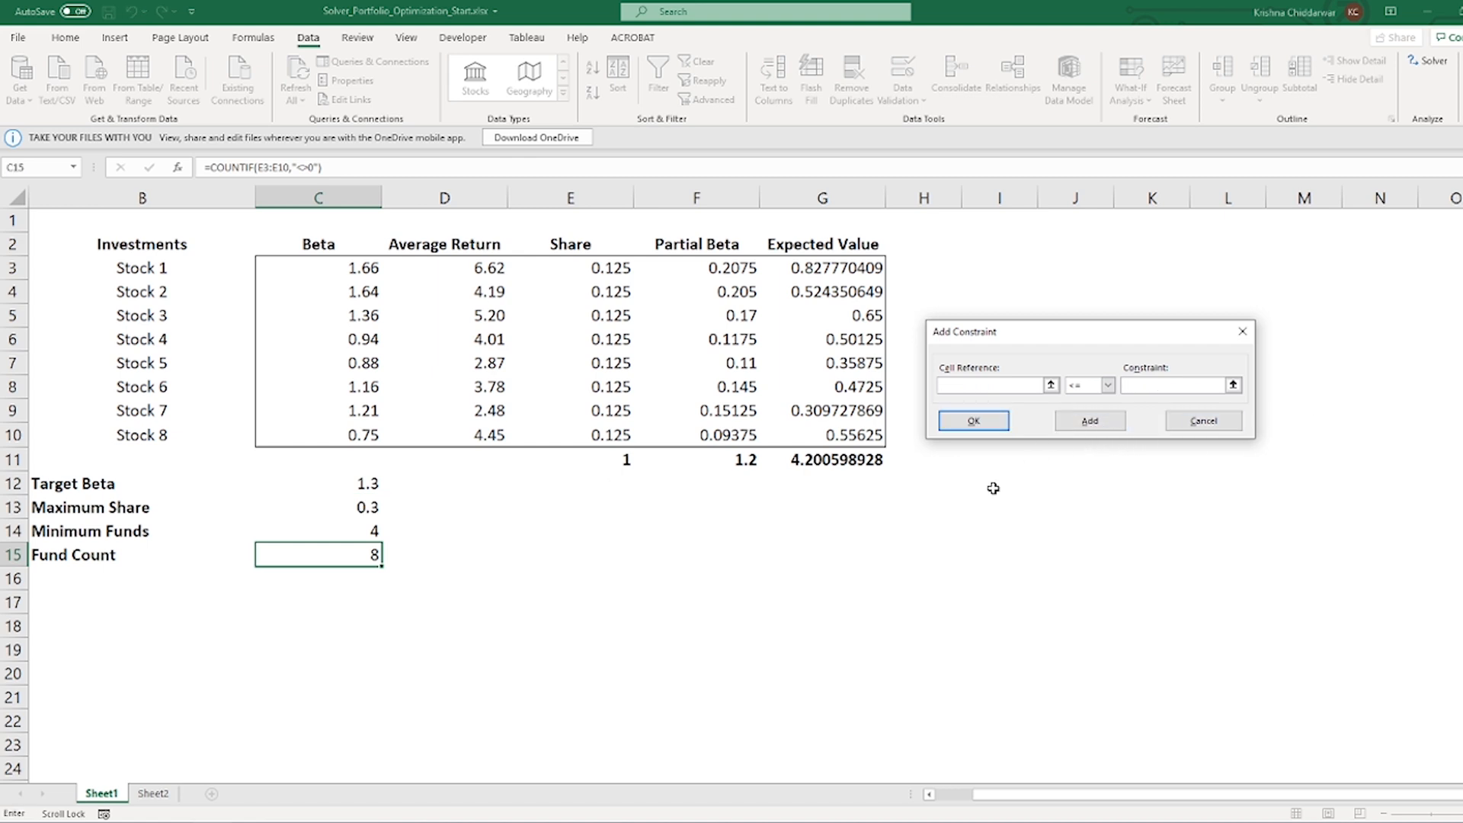
{"action": "mouse_move", "coordinate": [765, 479]}
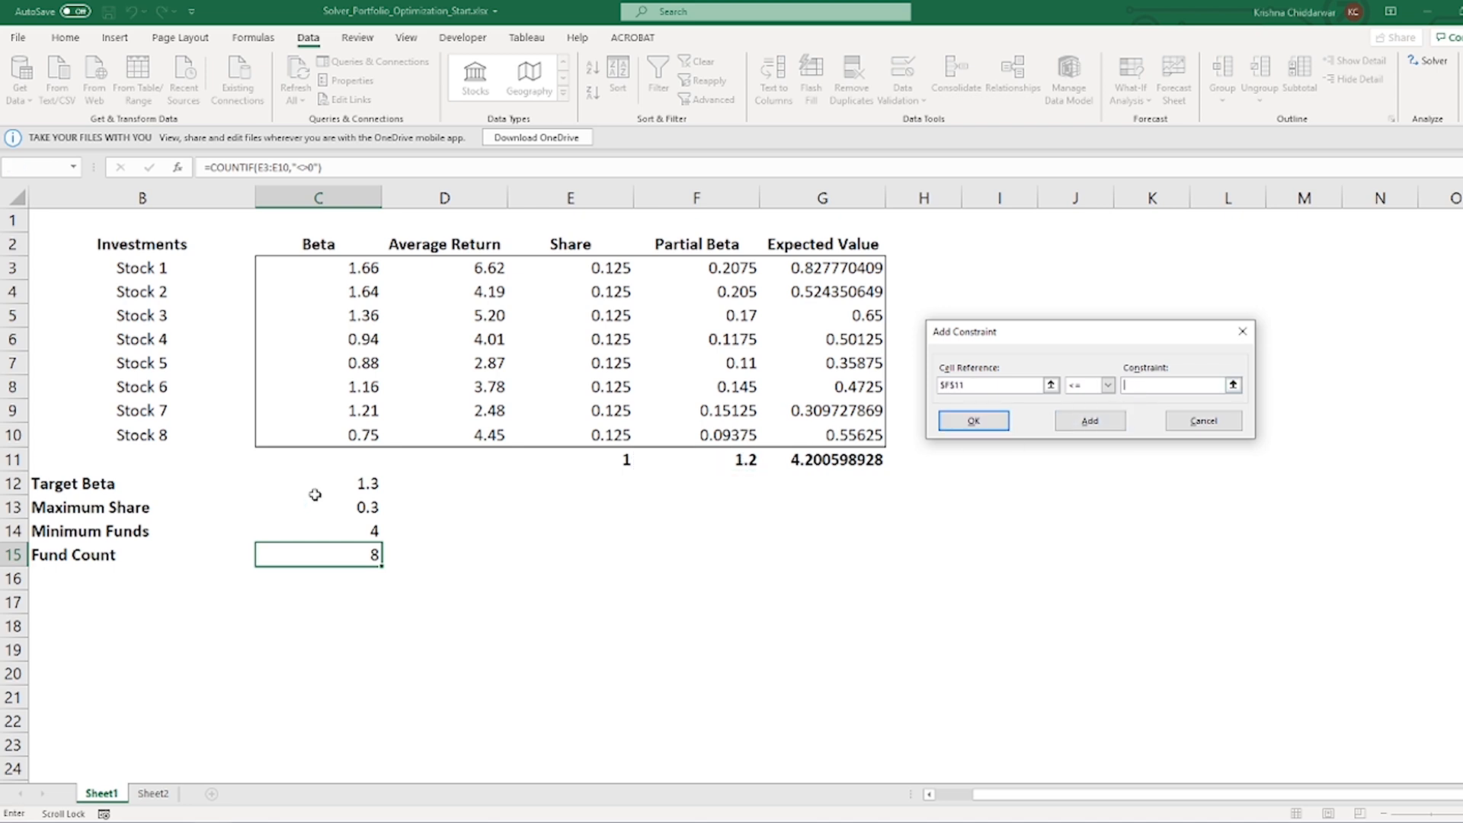
{"action": "left_click", "coordinate": [972, 421]}
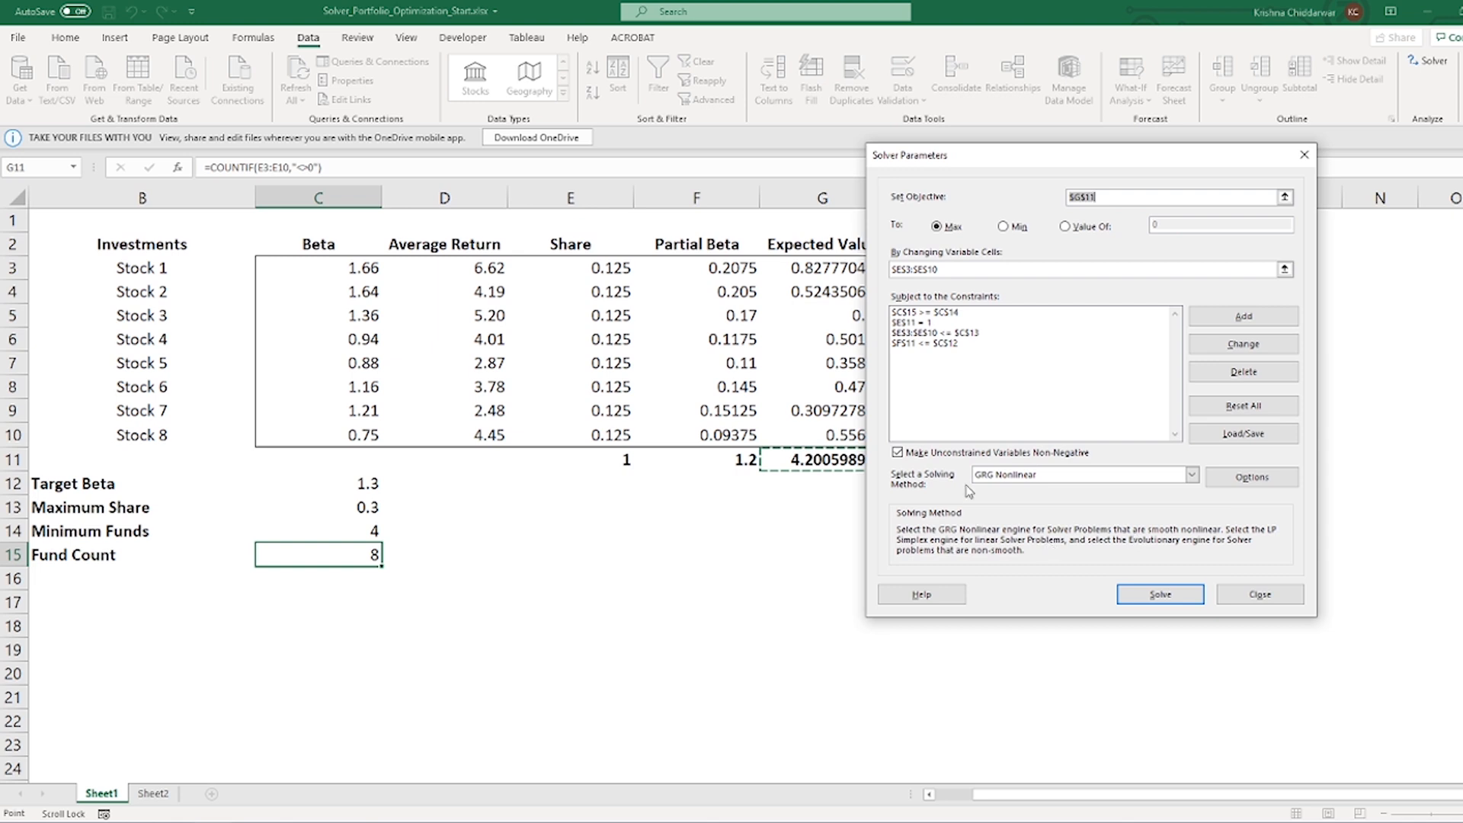
Step: Review the four constraints and solve using the GRG Nonlinear engine
{"action": "left_click", "coordinate": [1191, 474]}
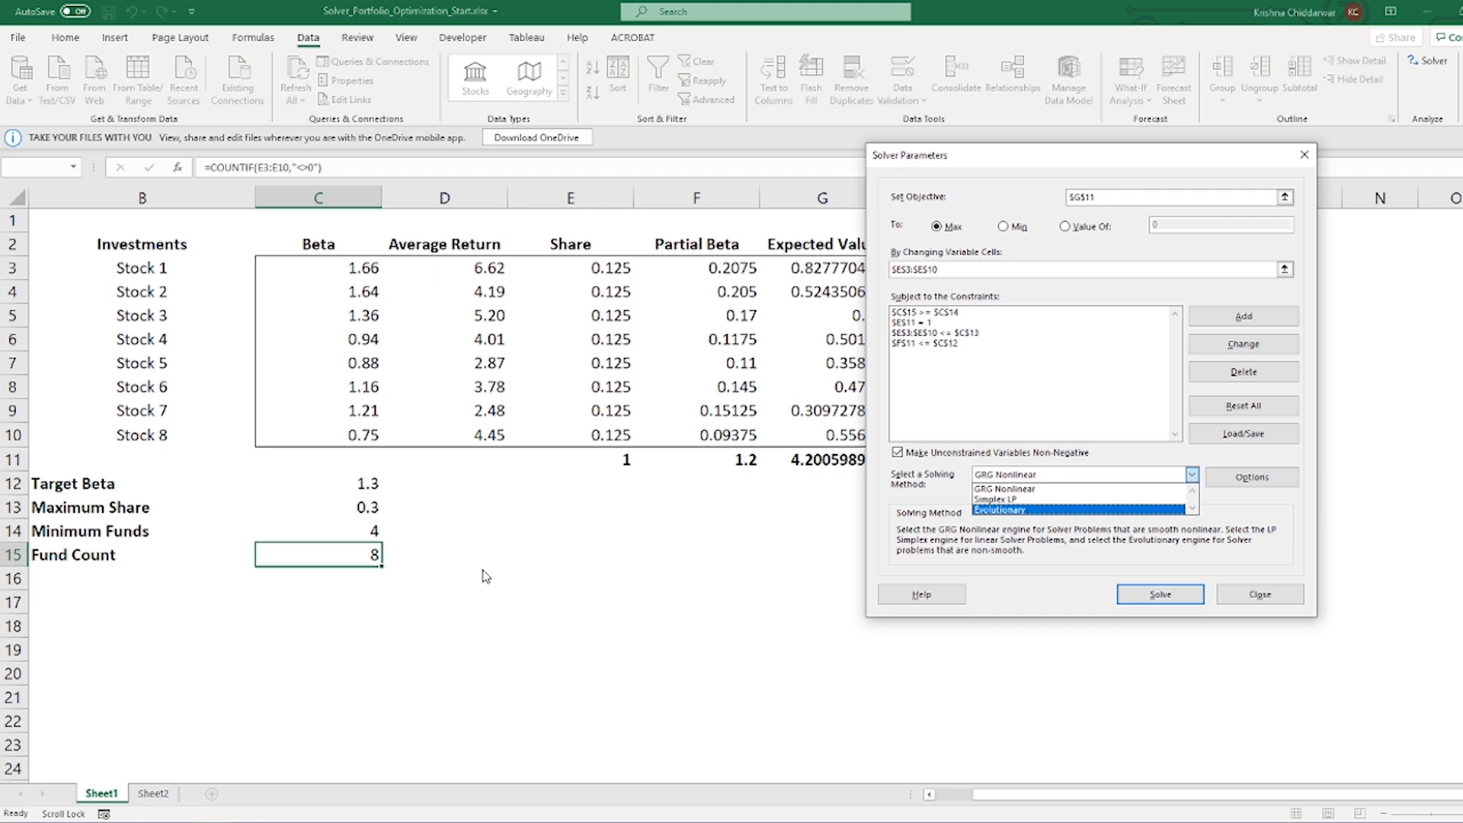
{"action": "left_click", "coordinate": [1001, 490]}
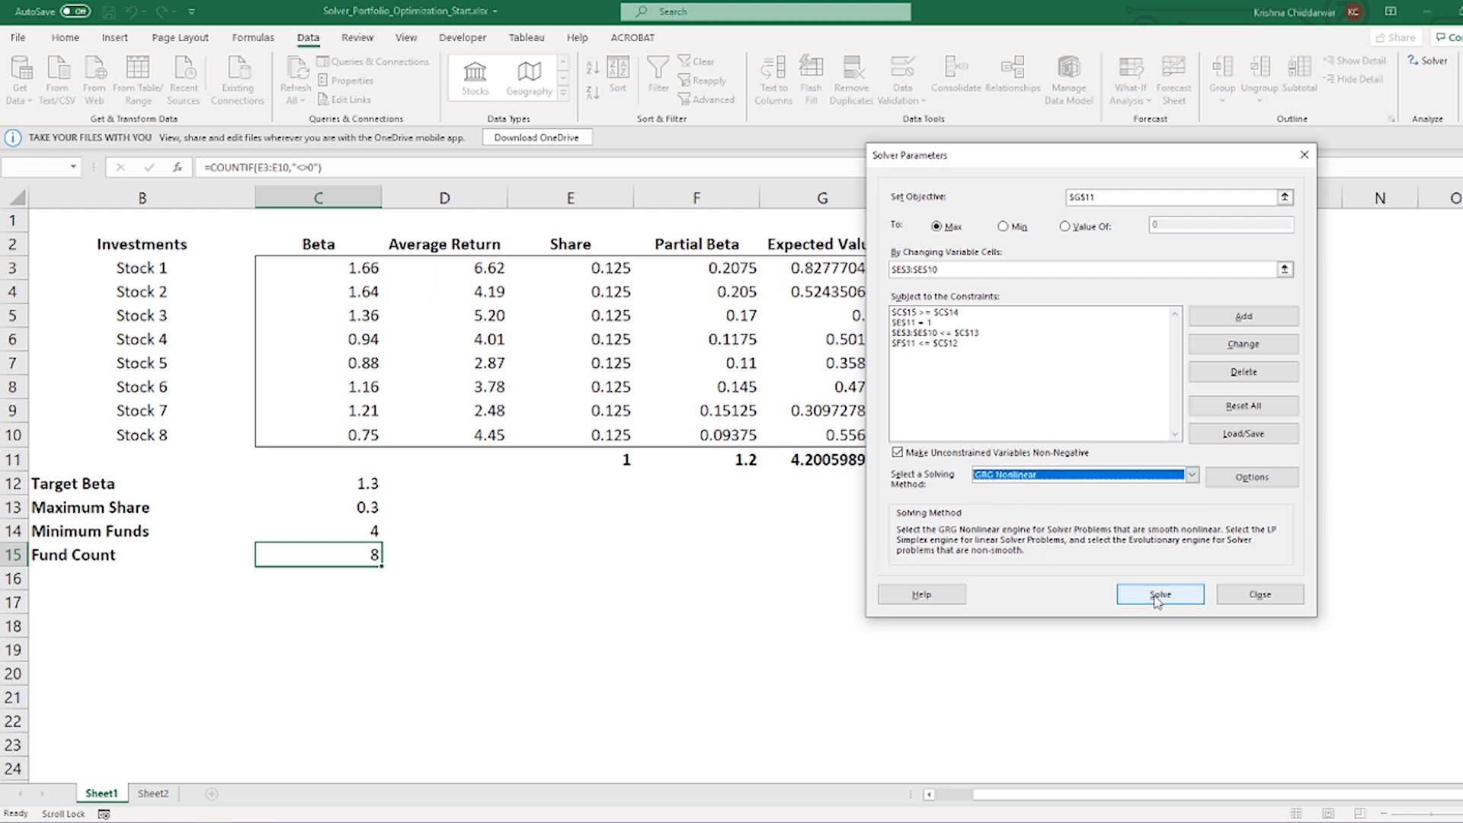
{"action": "left_click", "coordinate": [1160, 594]}
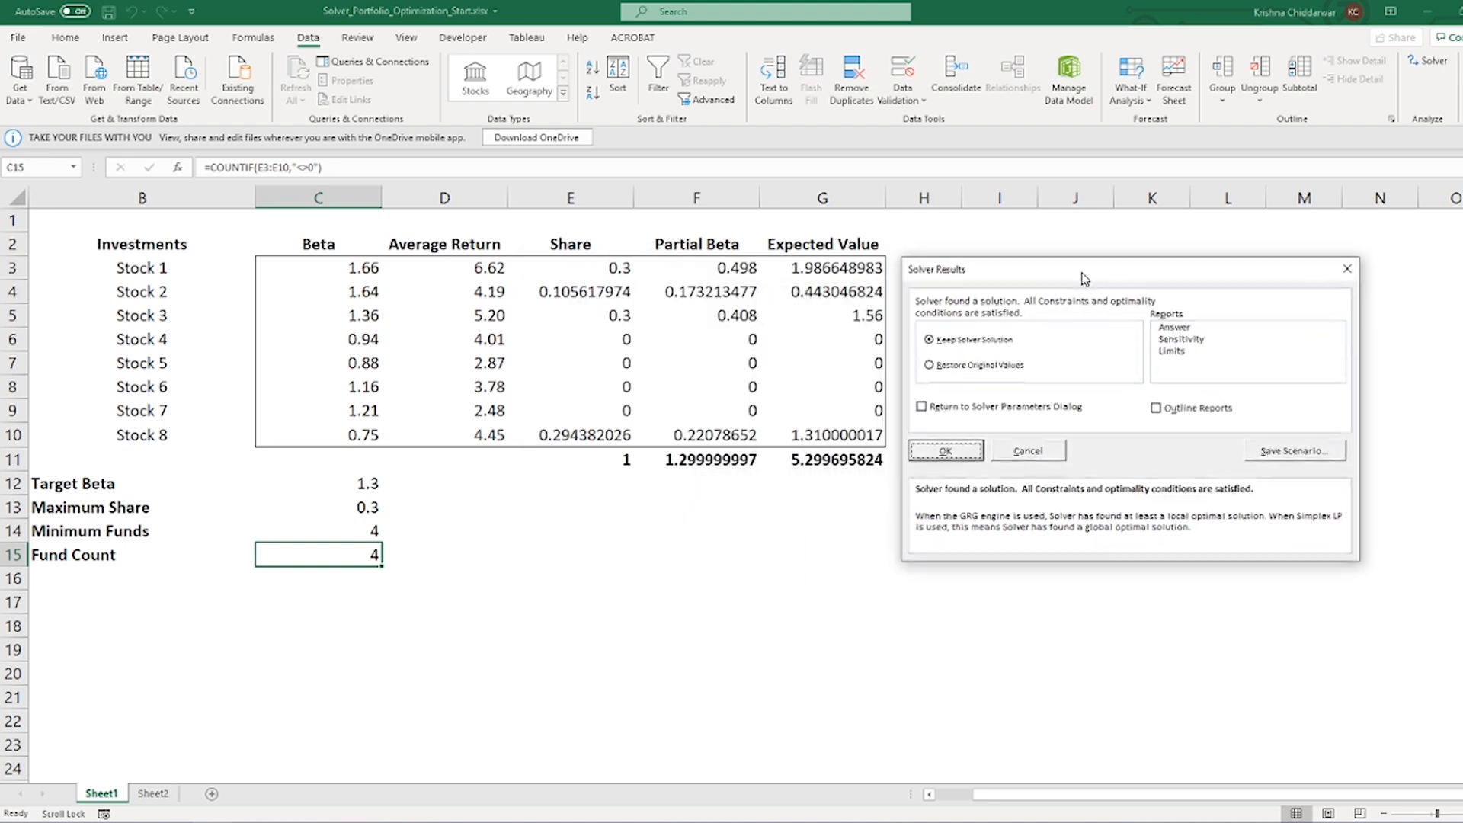
Step: Keep the Solver solution and check totals: partial beta 1.3, shares summing to 1
{"action": "left_click", "coordinate": [944, 450]}
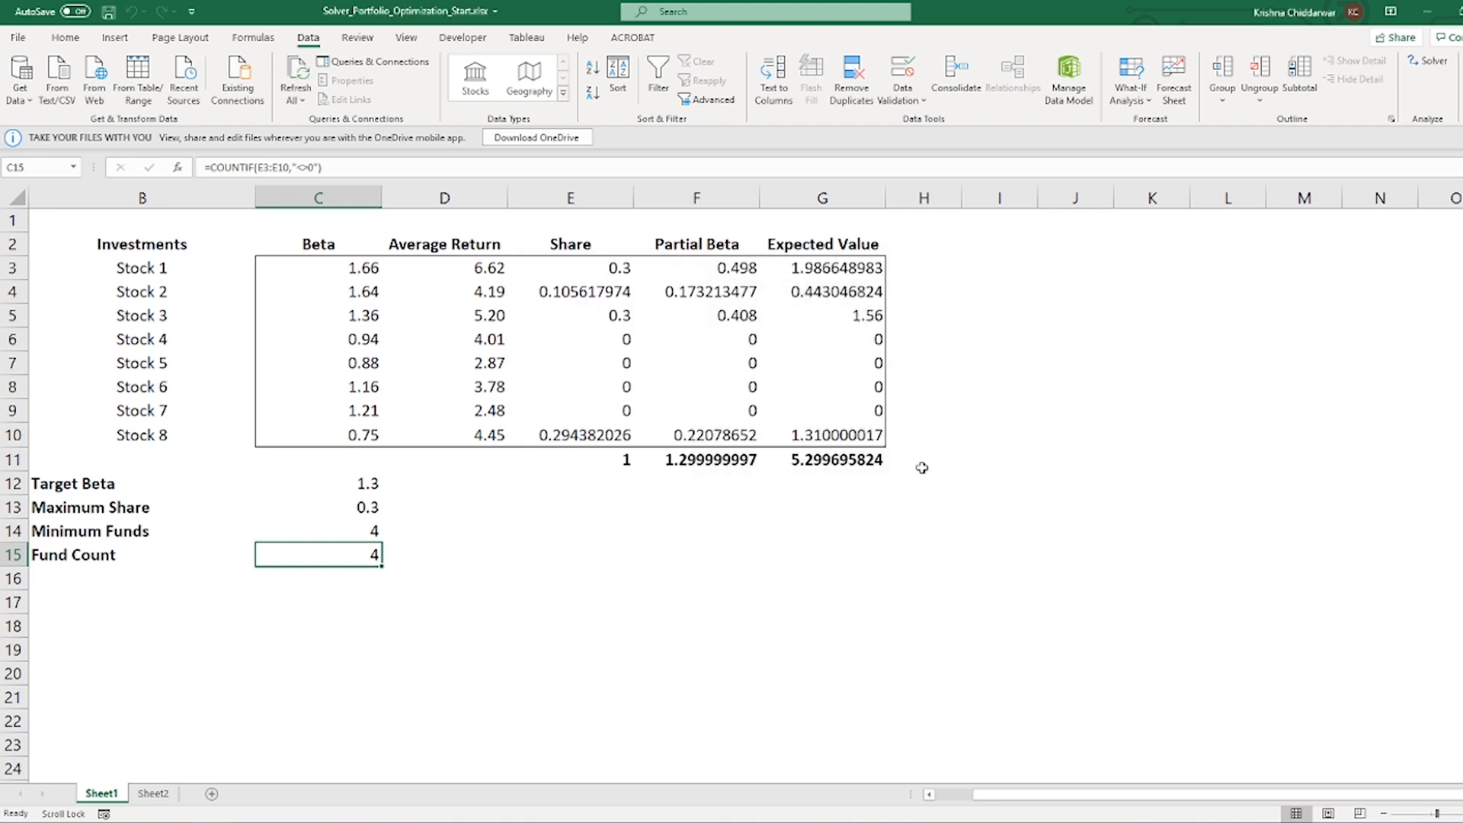
{"action": "mouse_move", "coordinate": [678, 566]}
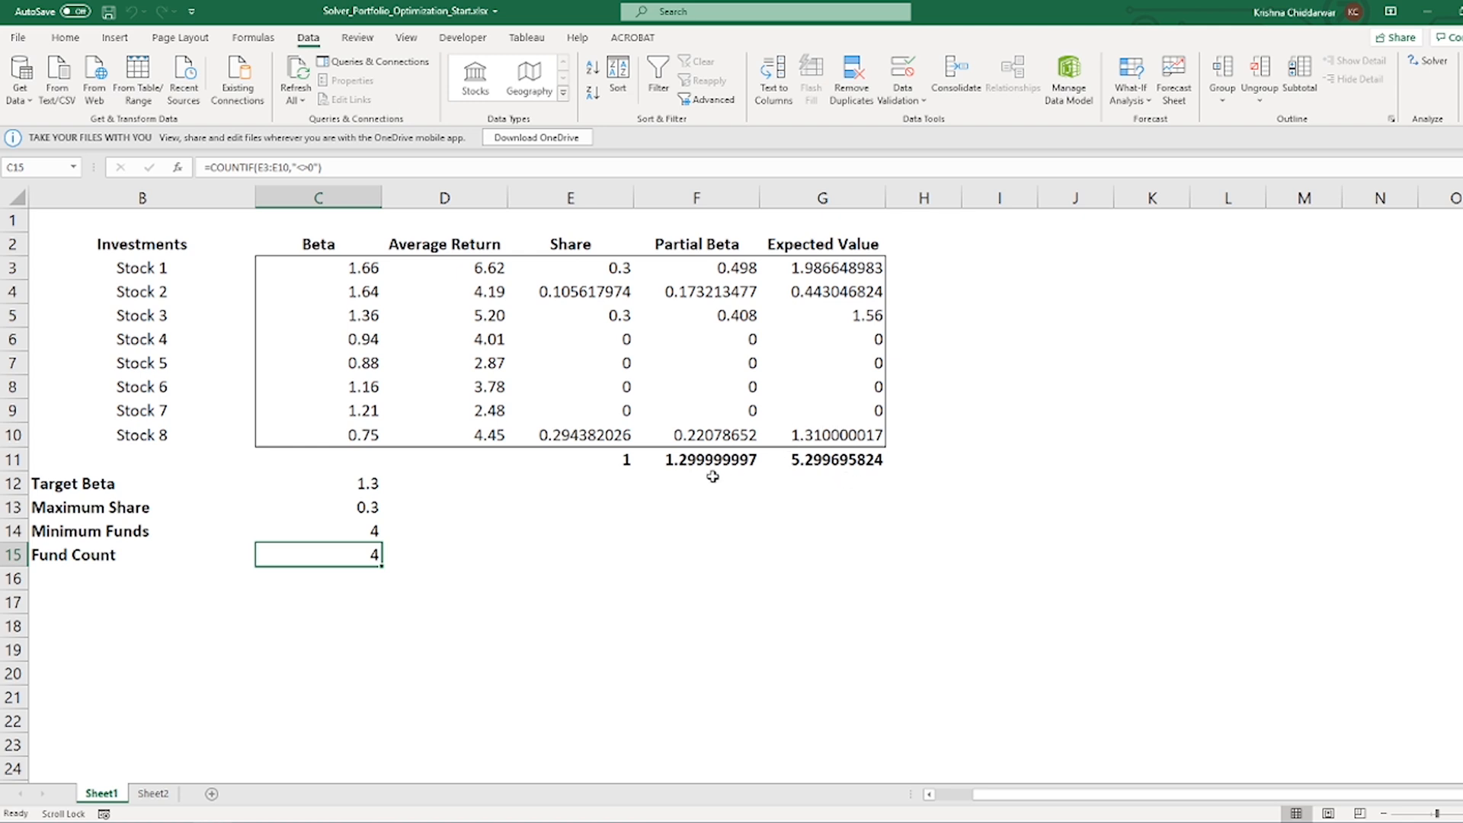
{"action": "left_click", "coordinate": [695, 458]}
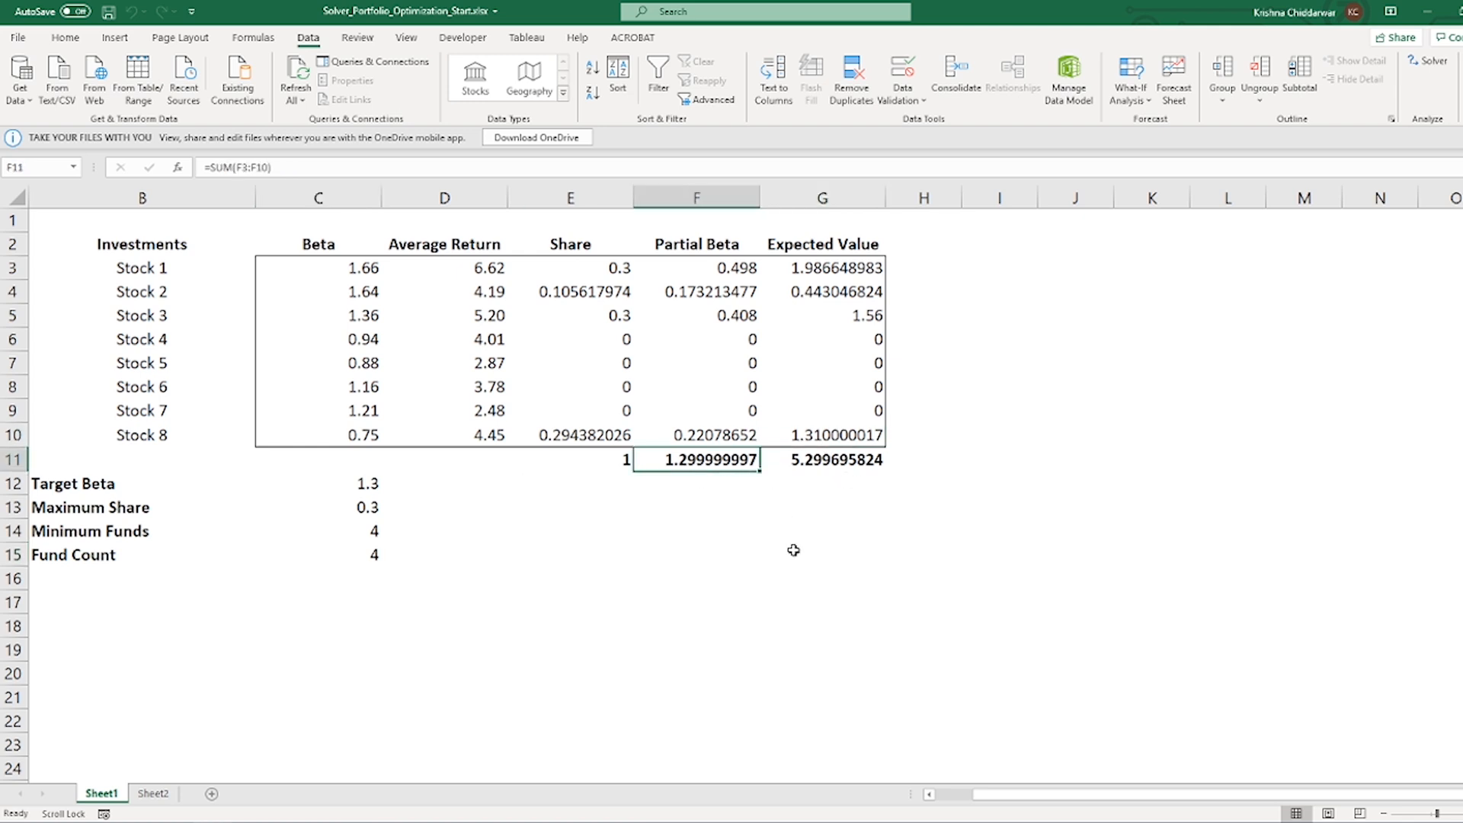
{"action": "left_click", "coordinate": [317, 482]}
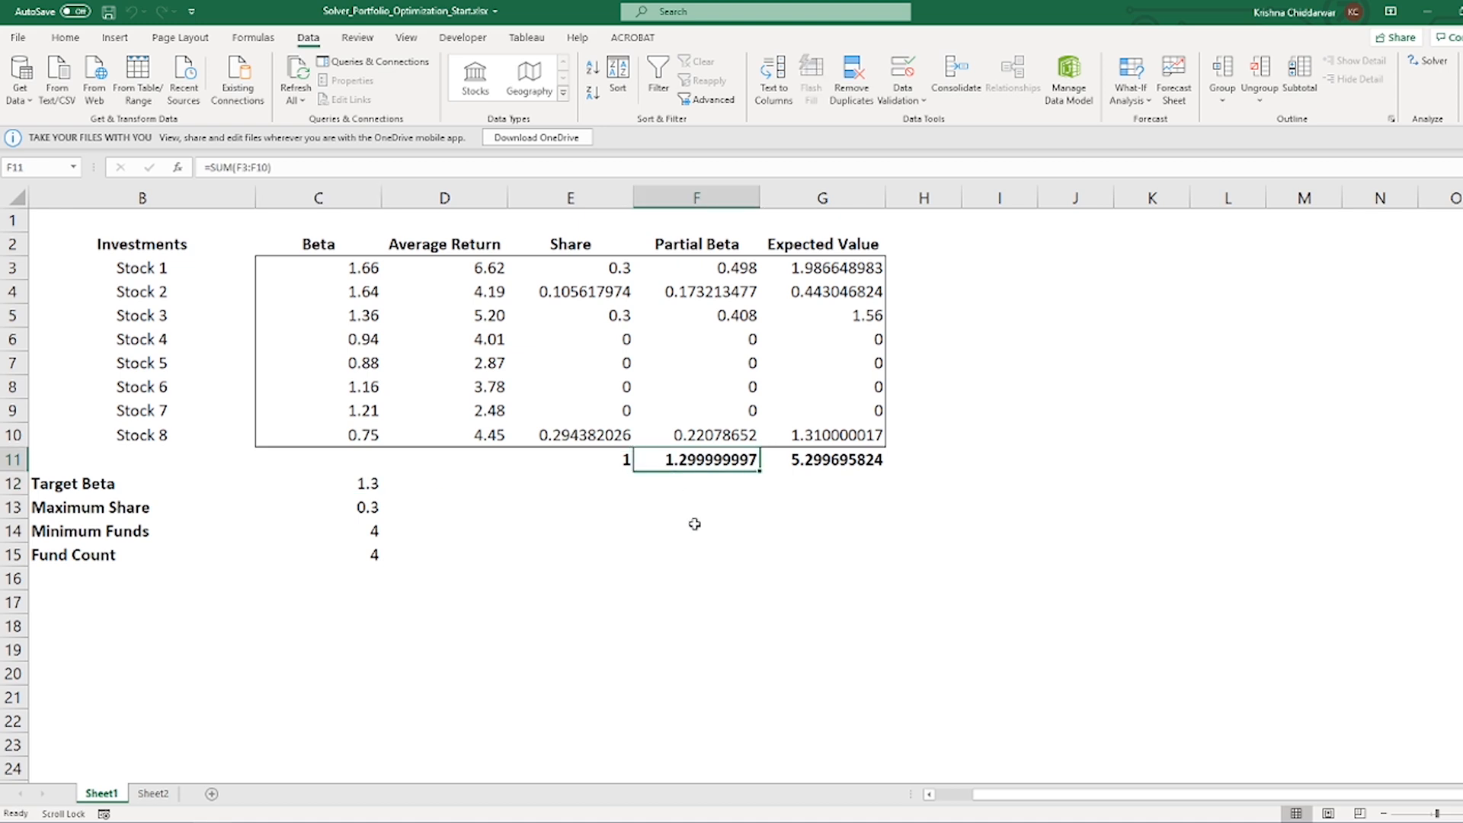
{"action": "left_click", "coordinate": [569, 458]}
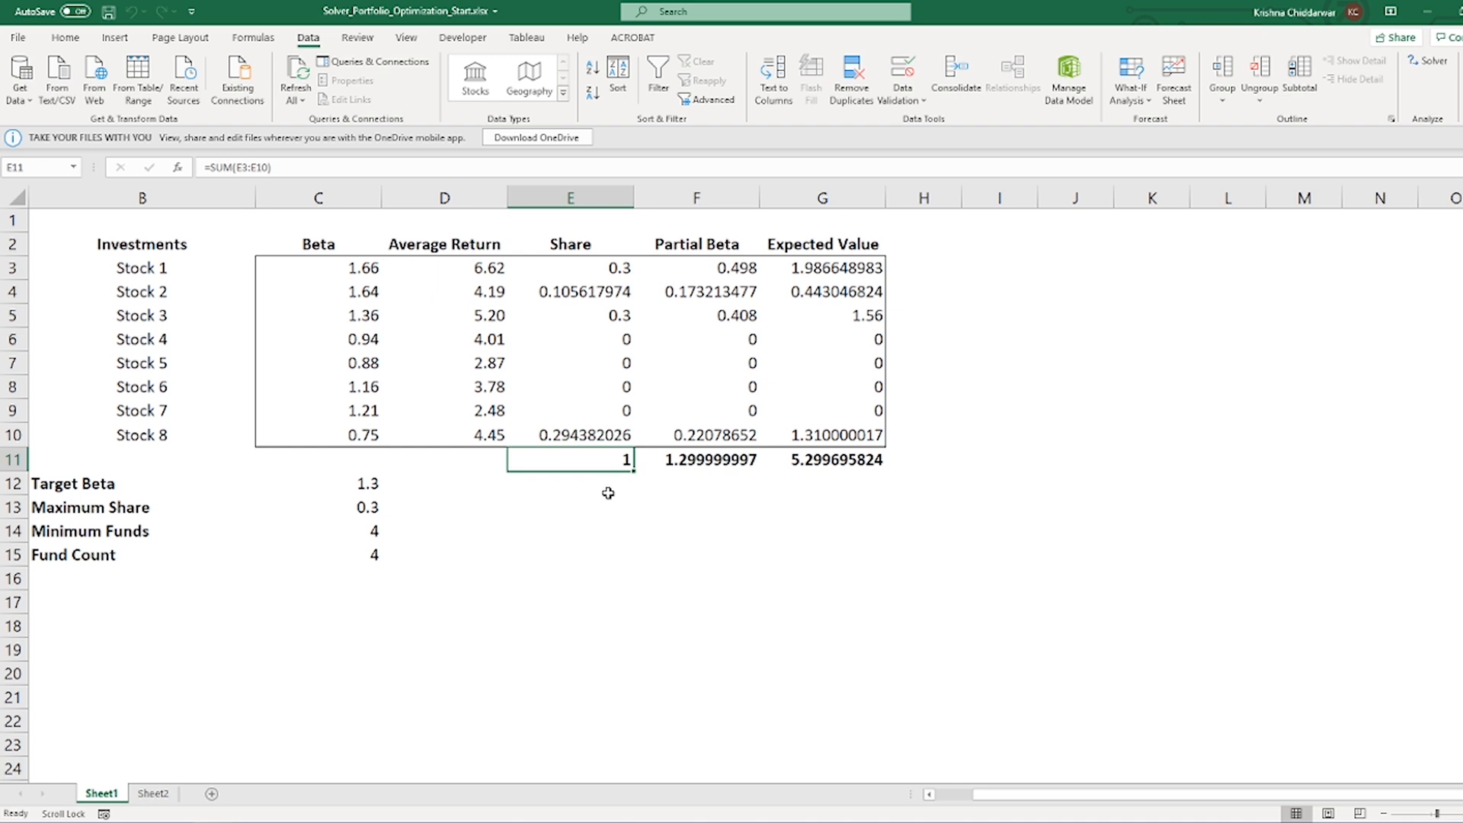
{"action": "mouse_move", "coordinate": [607, 497]}
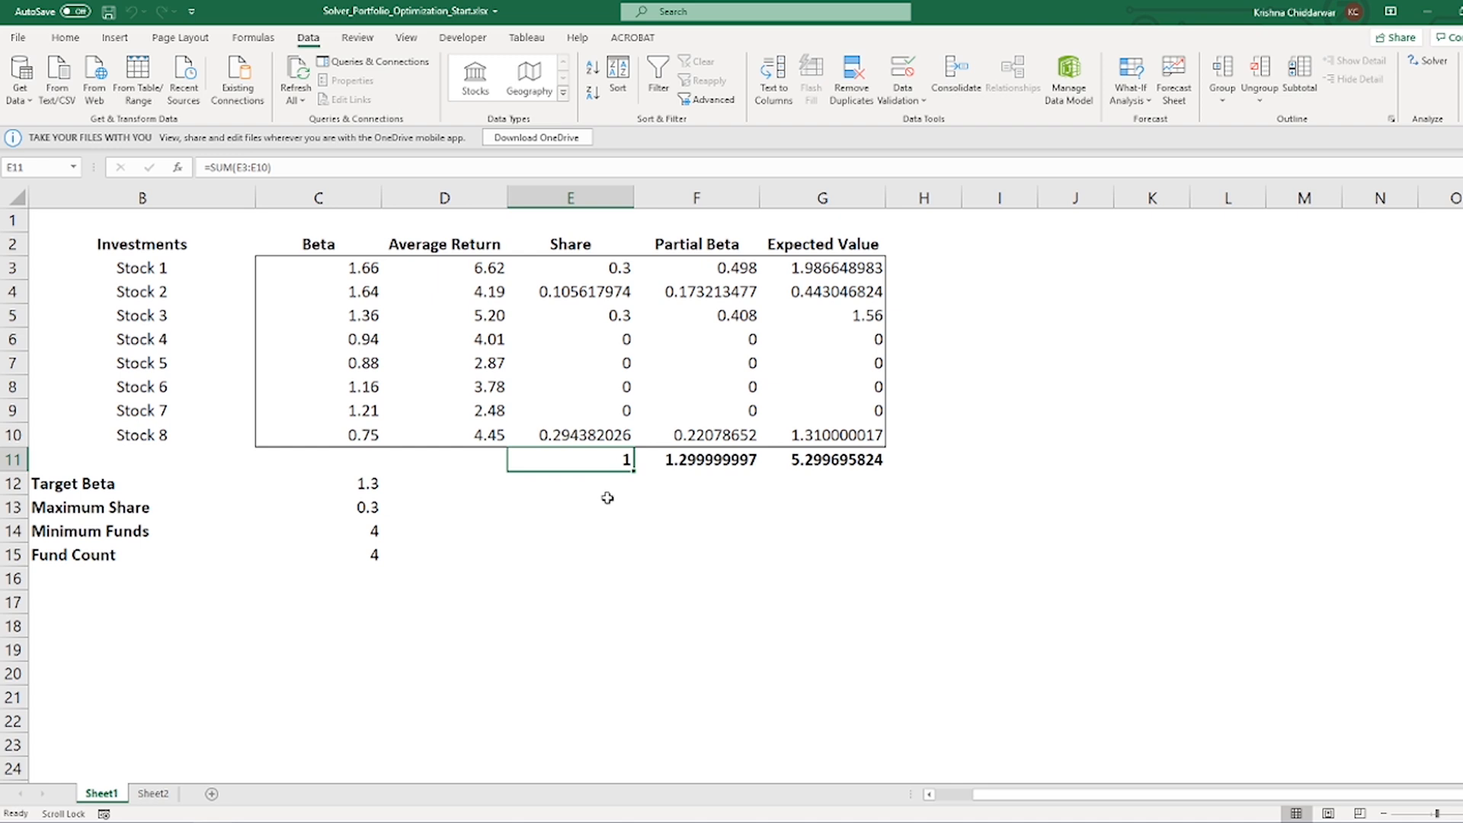